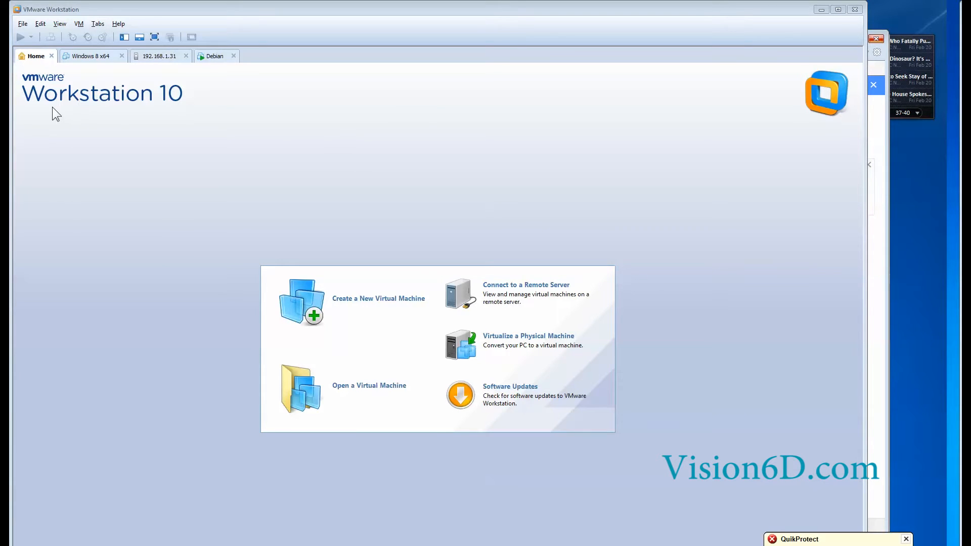
mouse_move(204, 116)
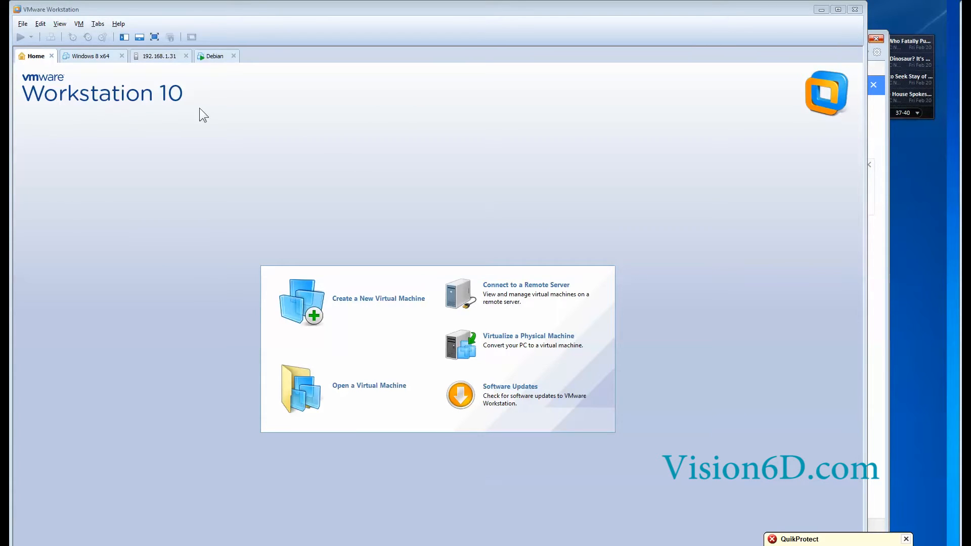
mouse_move(215, 112)
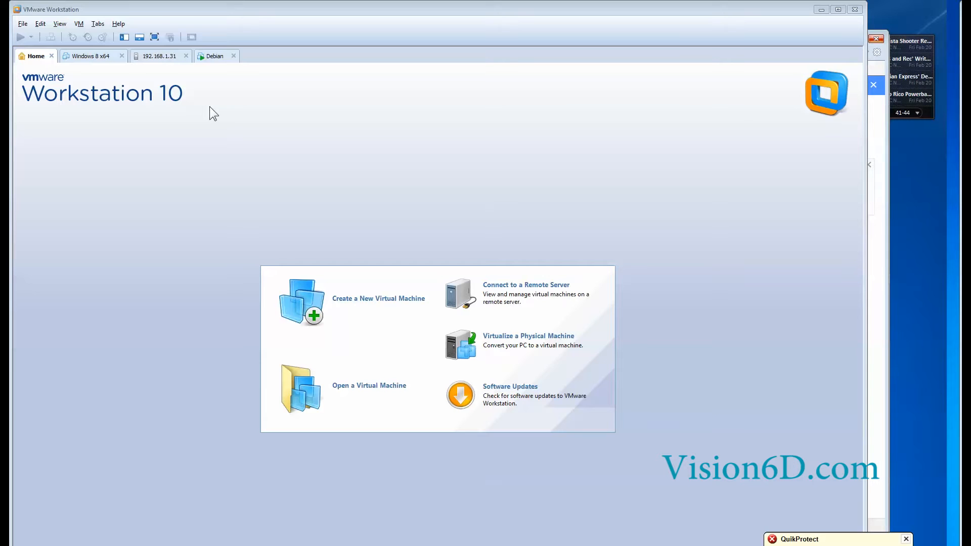
mouse_move(102, 65)
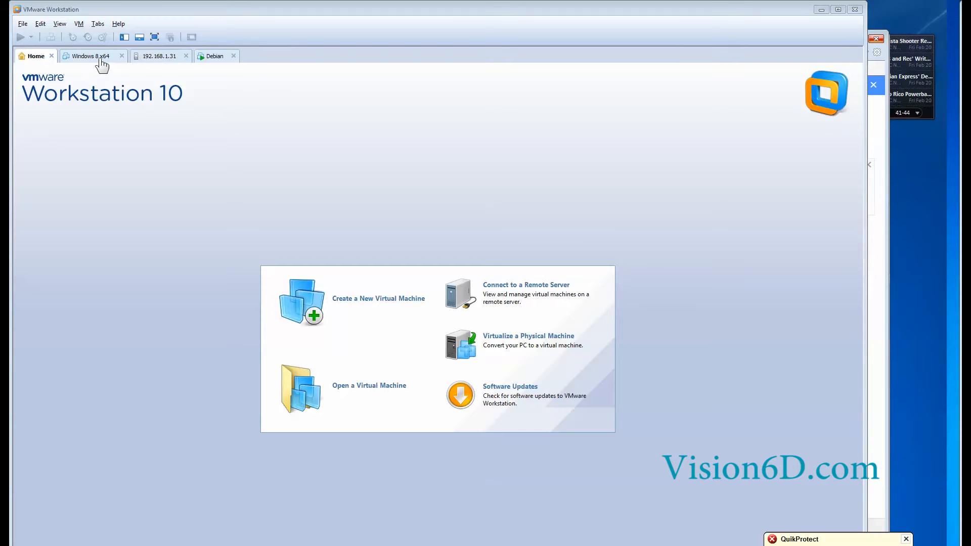
- Show the Windows 8 x64 VM summary: 3 GB memory, one processor, 70 GB disk, NAT
click(92, 55)
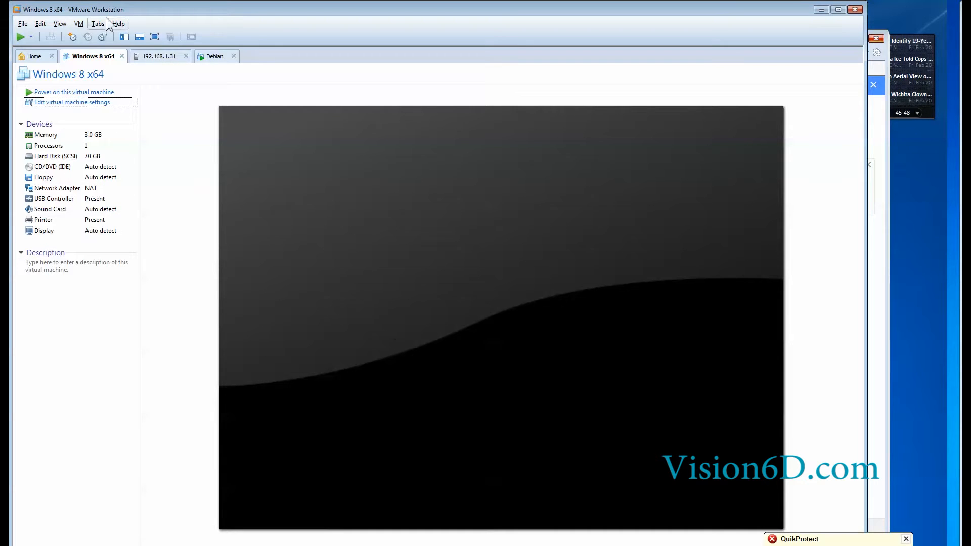
mouse_move(169, 197)
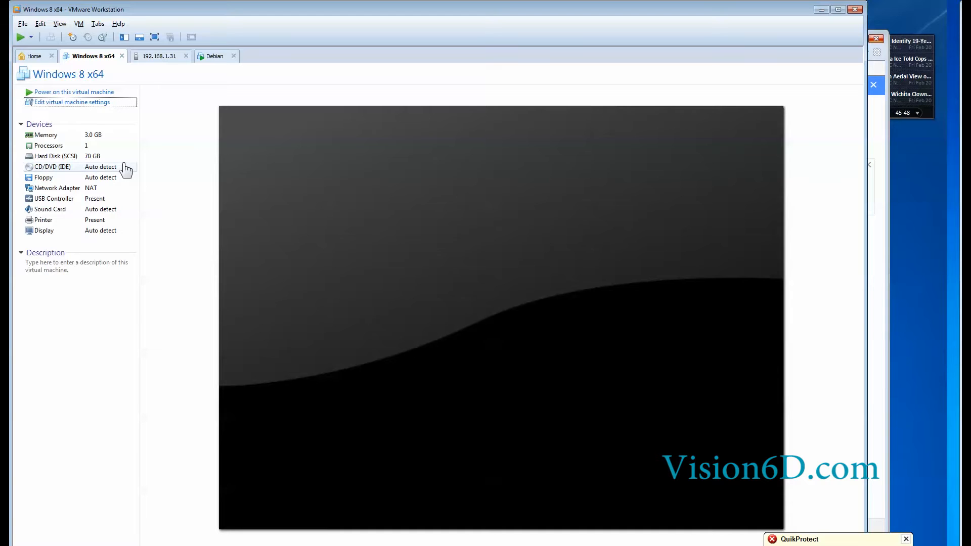
mouse_move(94, 92)
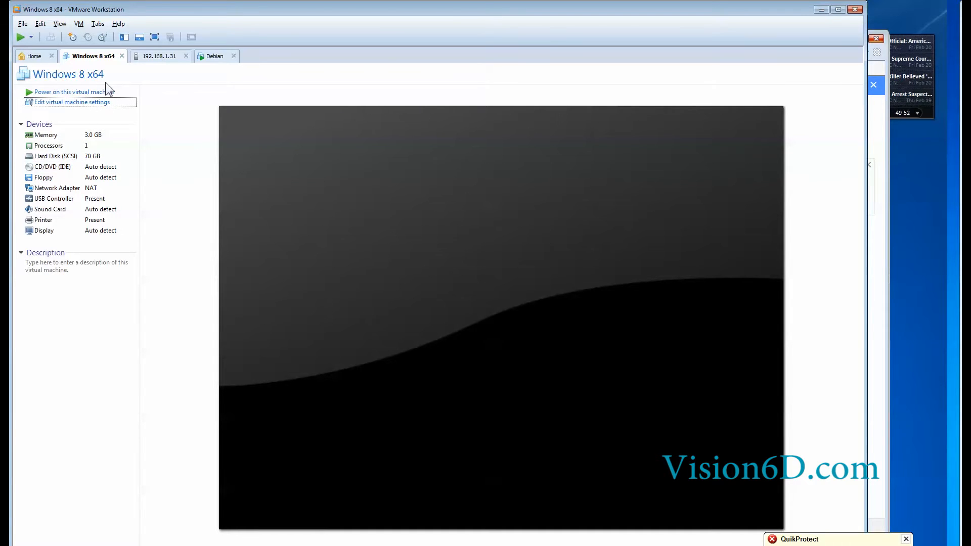
mouse_move(166, 144)
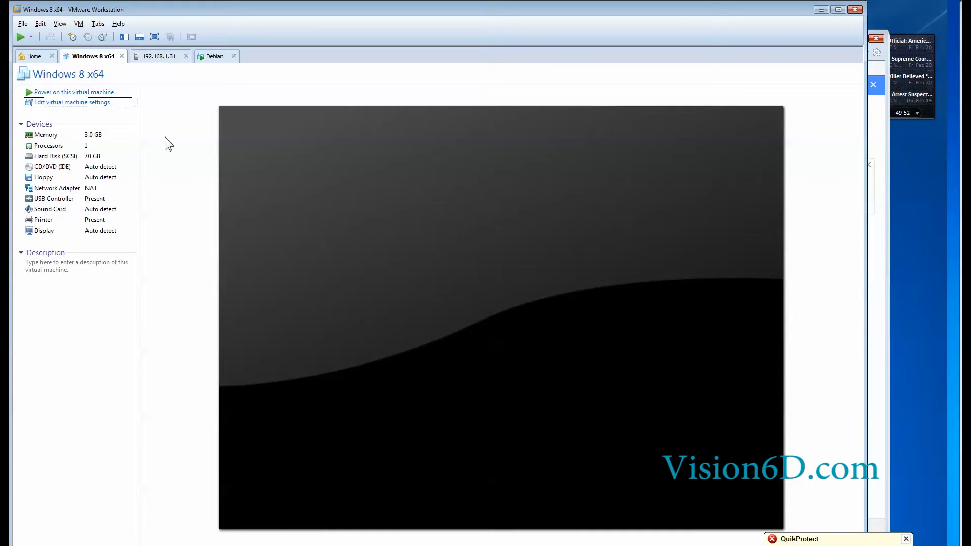
mouse_move(169, 110)
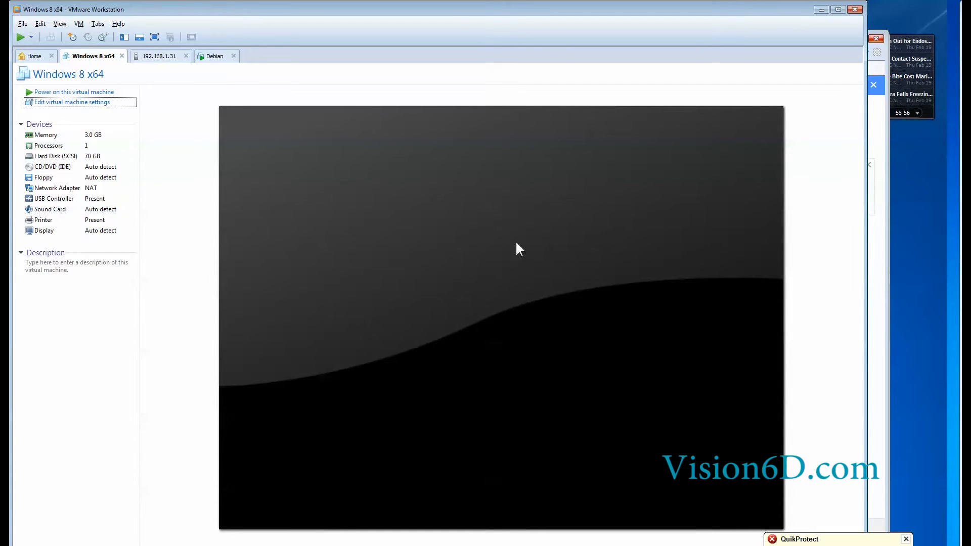
mouse_move(144, 196)
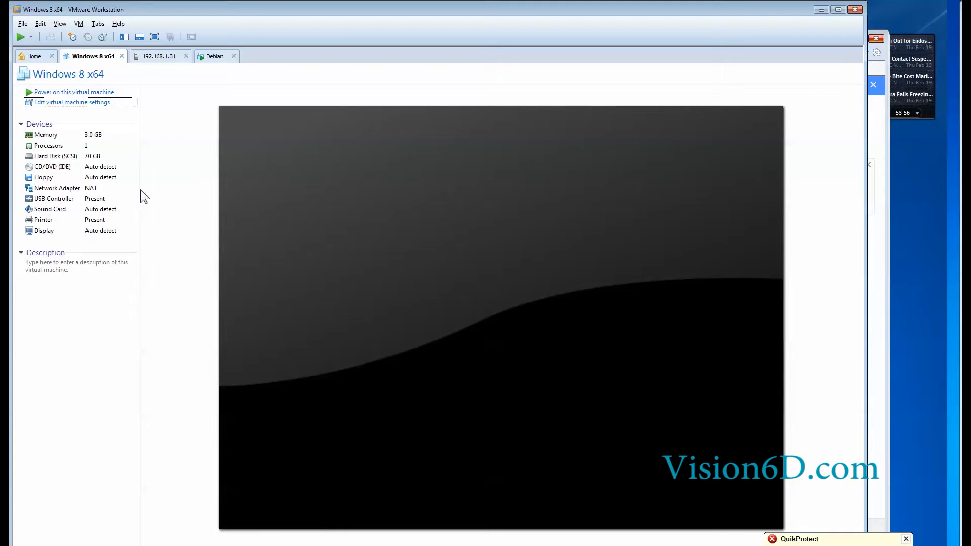
mouse_move(142, 101)
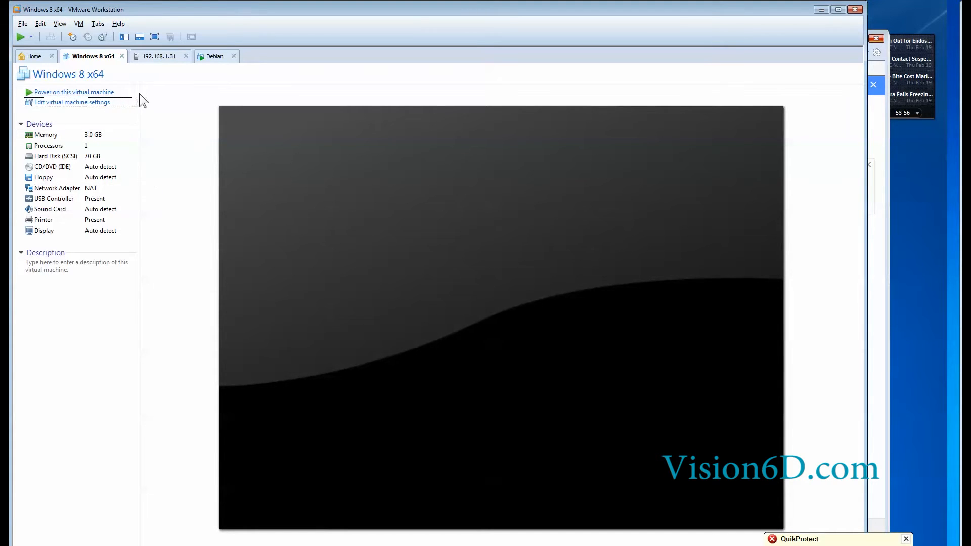
mouse_move(196, 141)
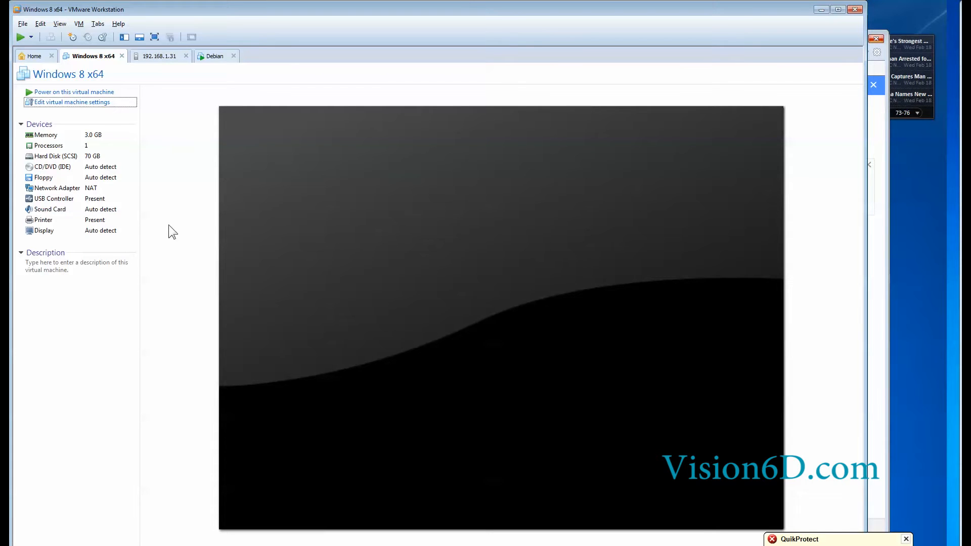
mouse_move(65, 87)
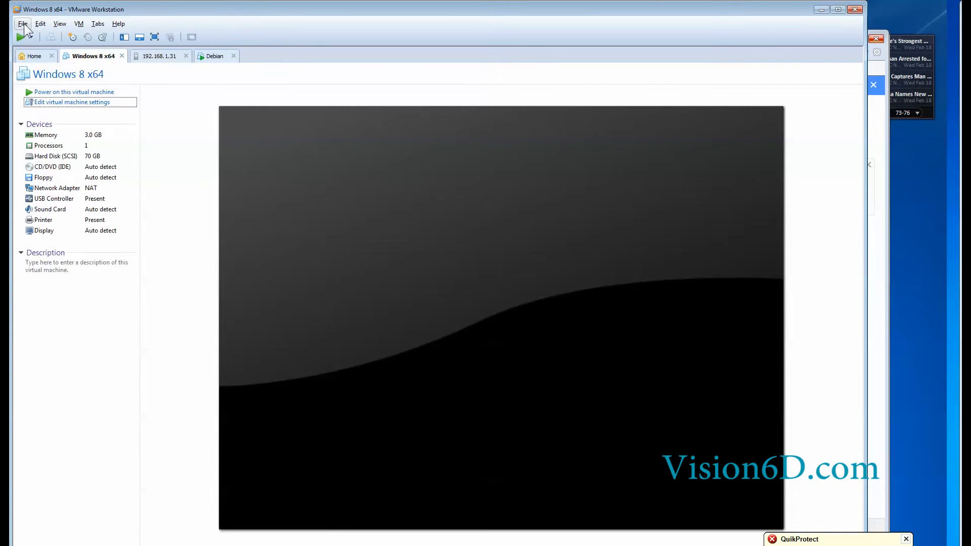
- Choose Export to OVF from File for Windows 8 x64 (greyed on Home, available on the VM tab)
click(35, 56)
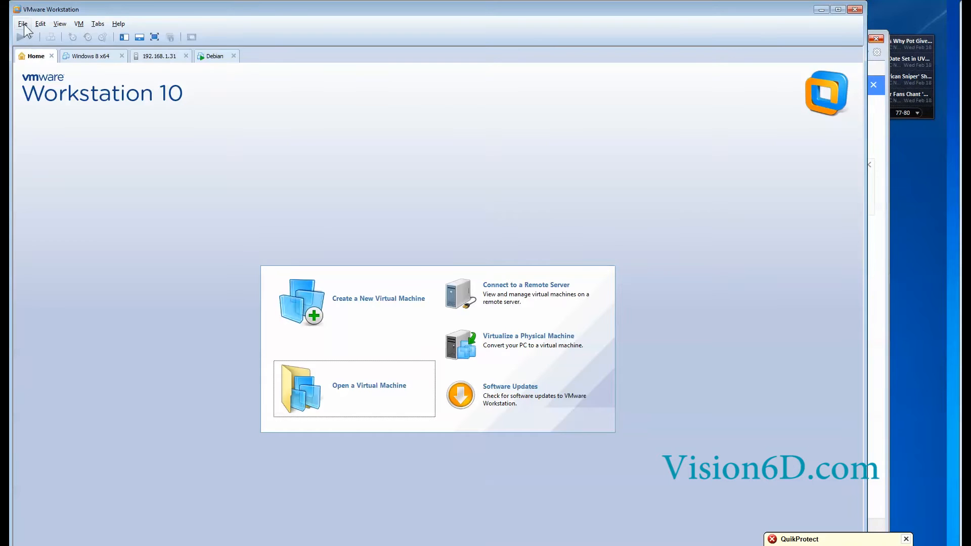
click(22, 23)
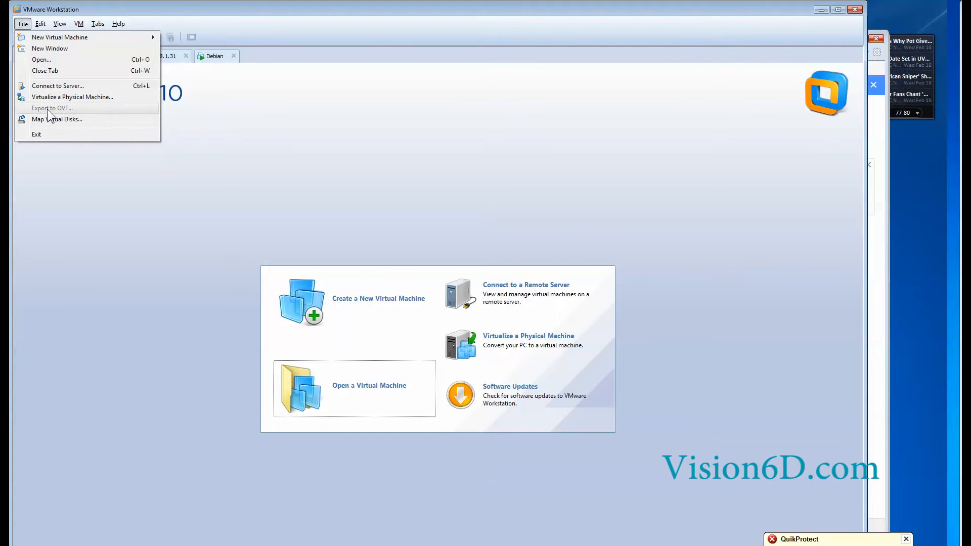
mouse_move(97, 118)
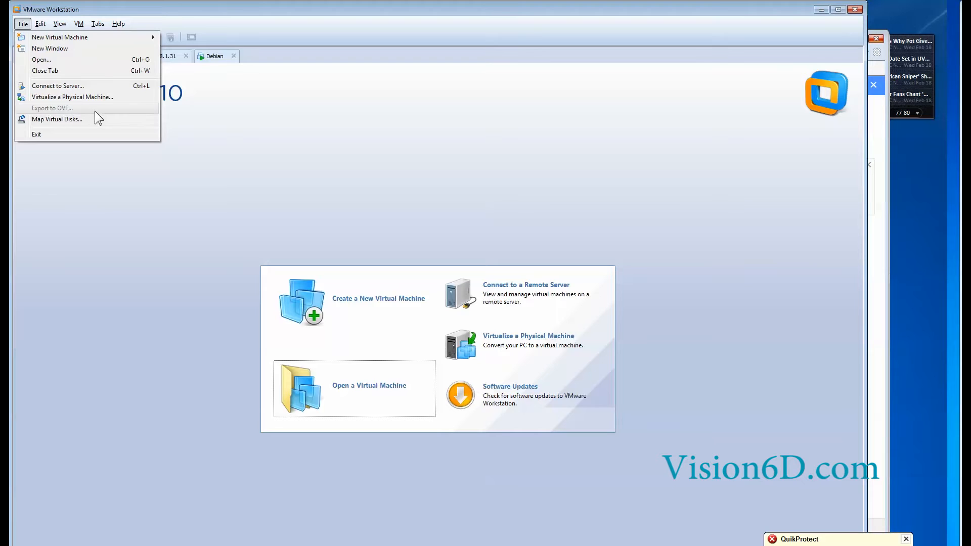
mouse_move(70, 121)
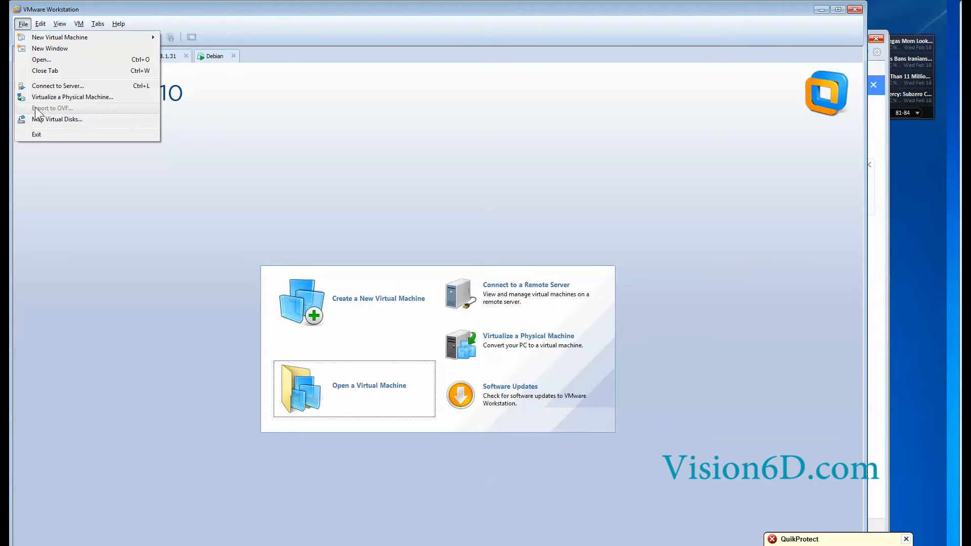
mouse_move(73, 112)
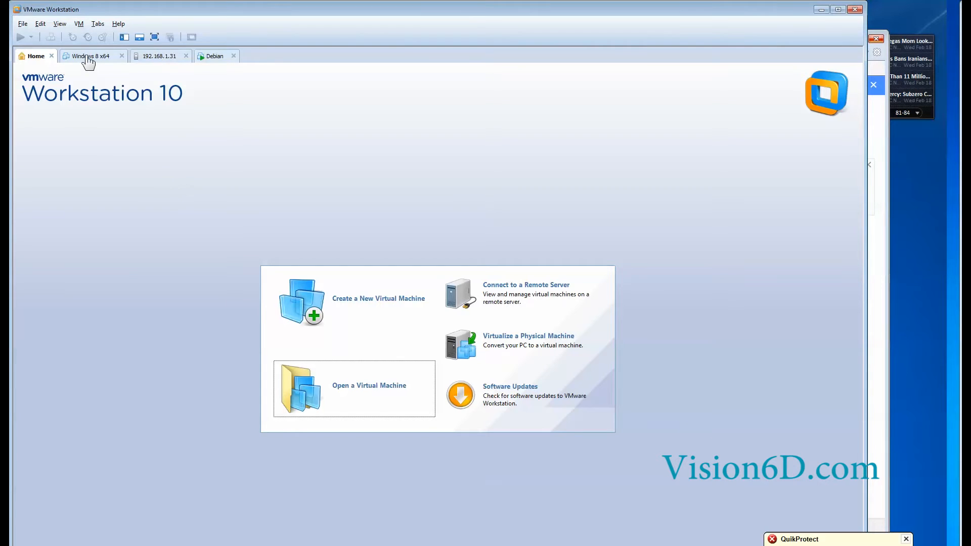
click(93, 56)
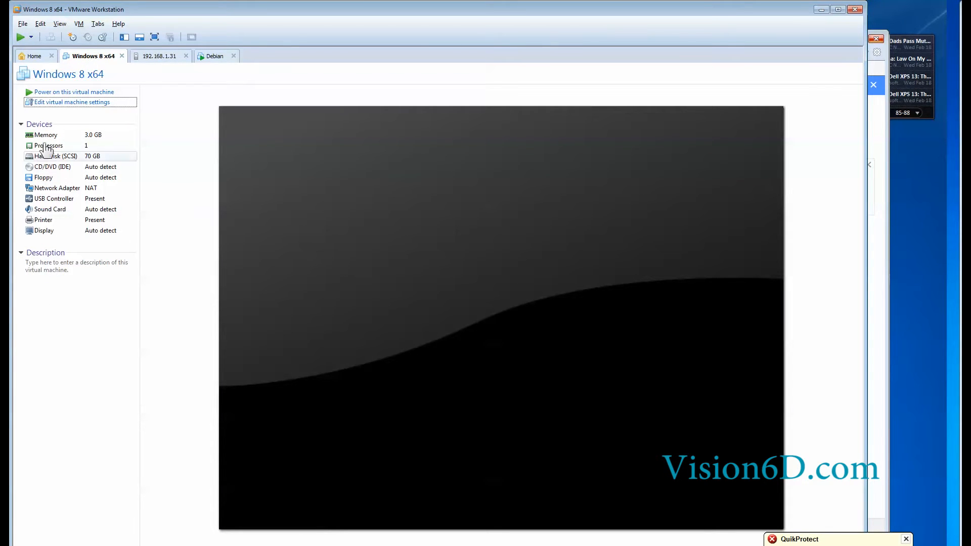
click(23, 23)
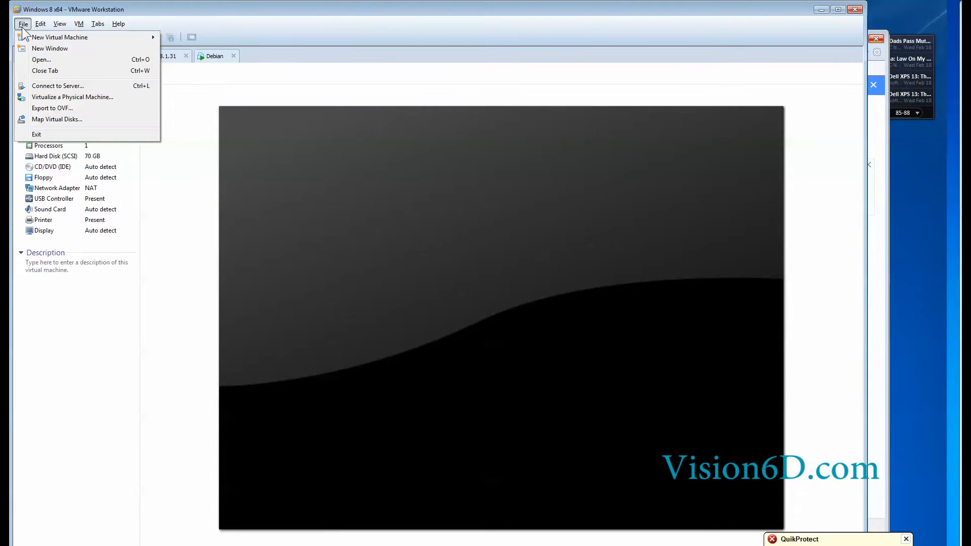
mouse_move(56, 111)
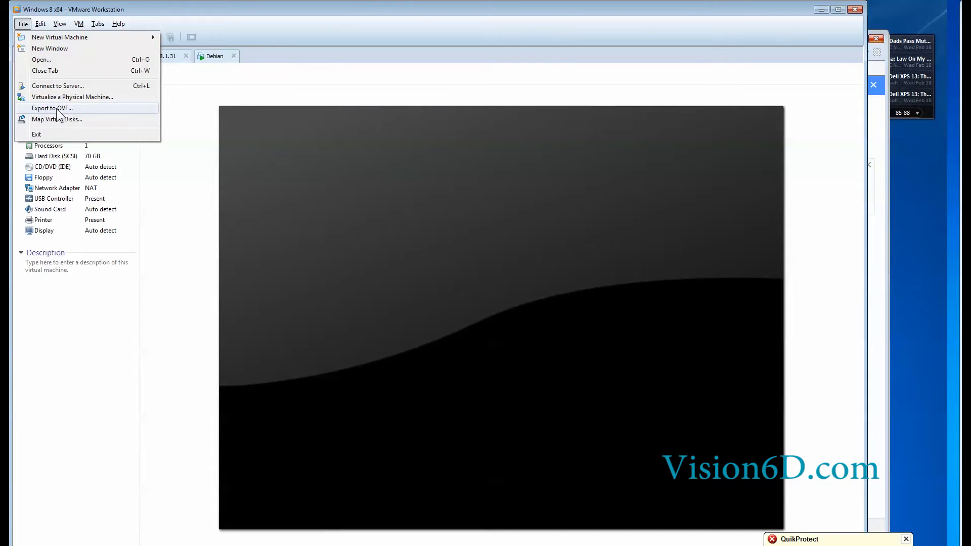
click(51, 108)
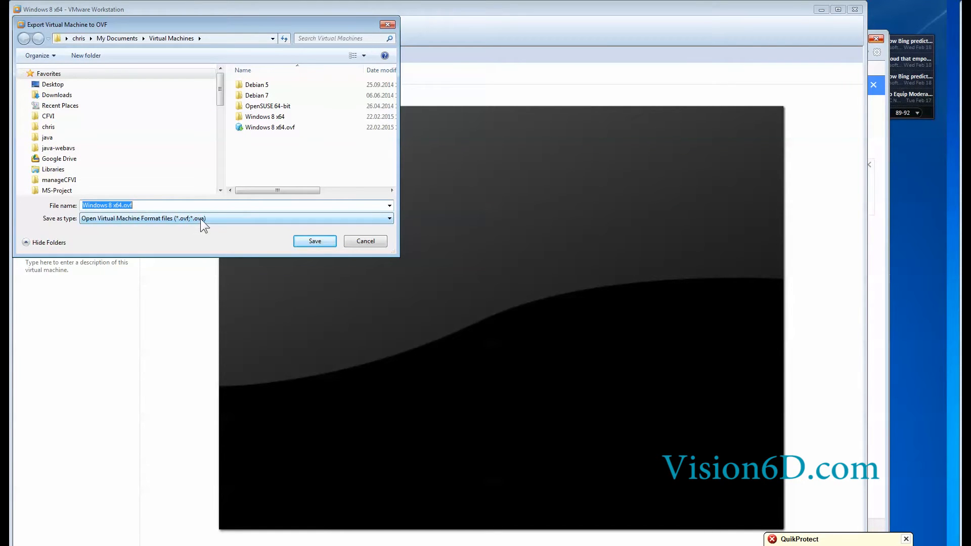
- Create a new 'export' folder and save the export as Windows 8 x64.ovf, starting the export
right_click(301, 158)
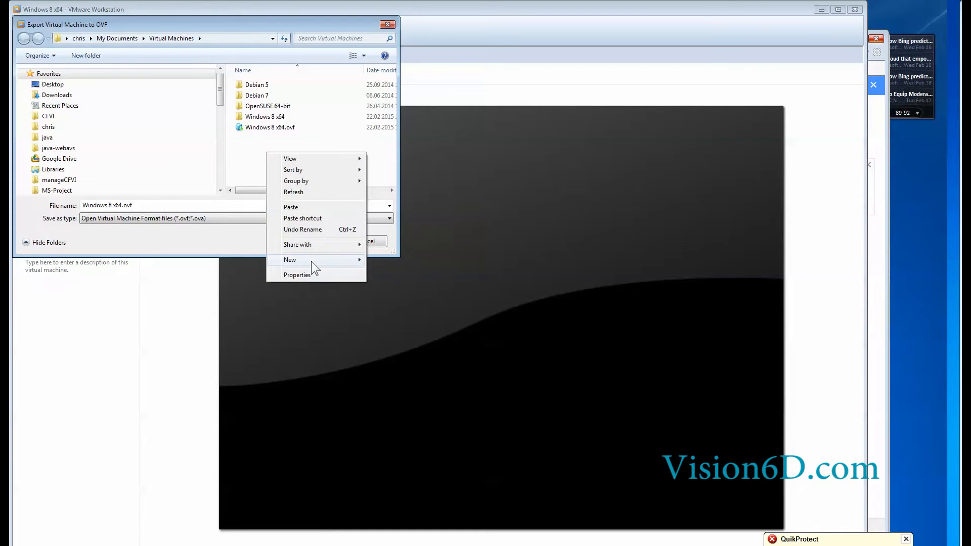
click(289, 260)
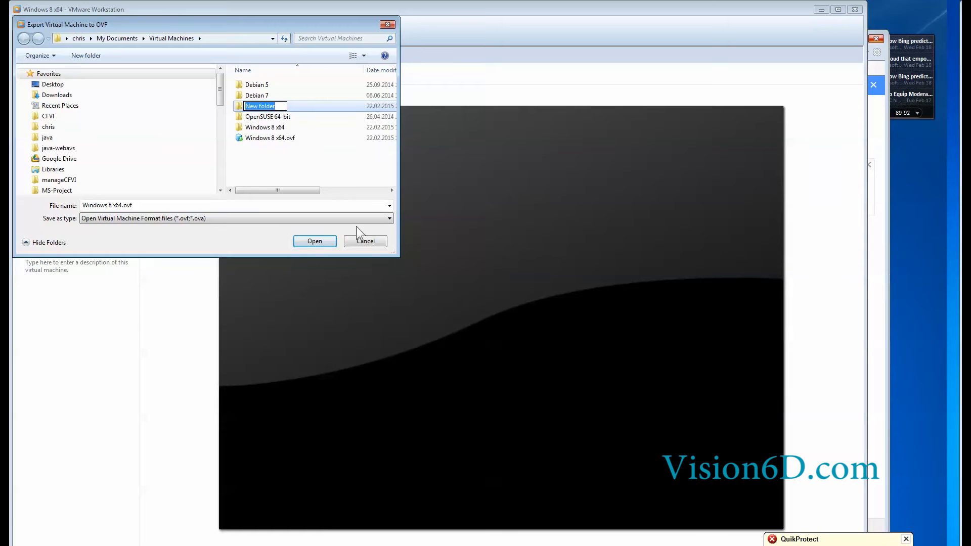
text(e)
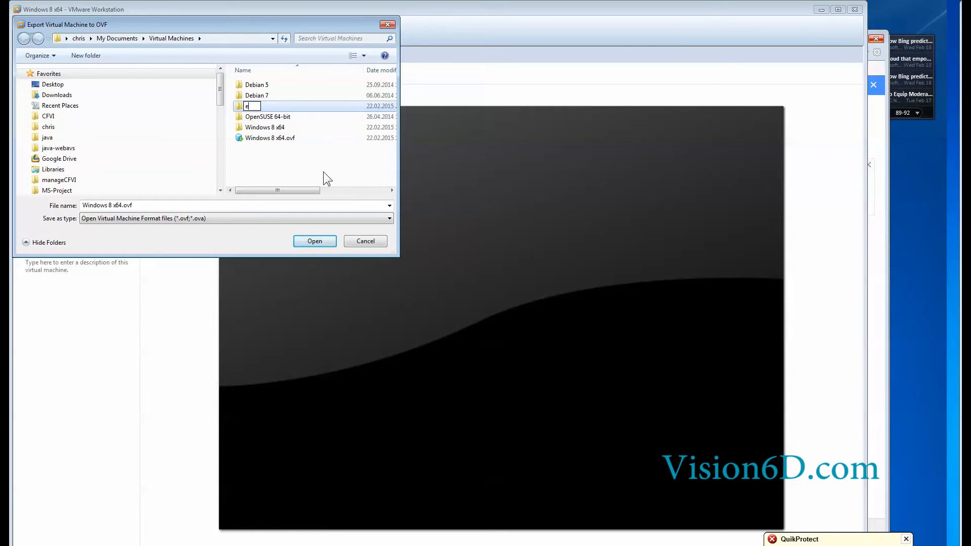
text(xport)
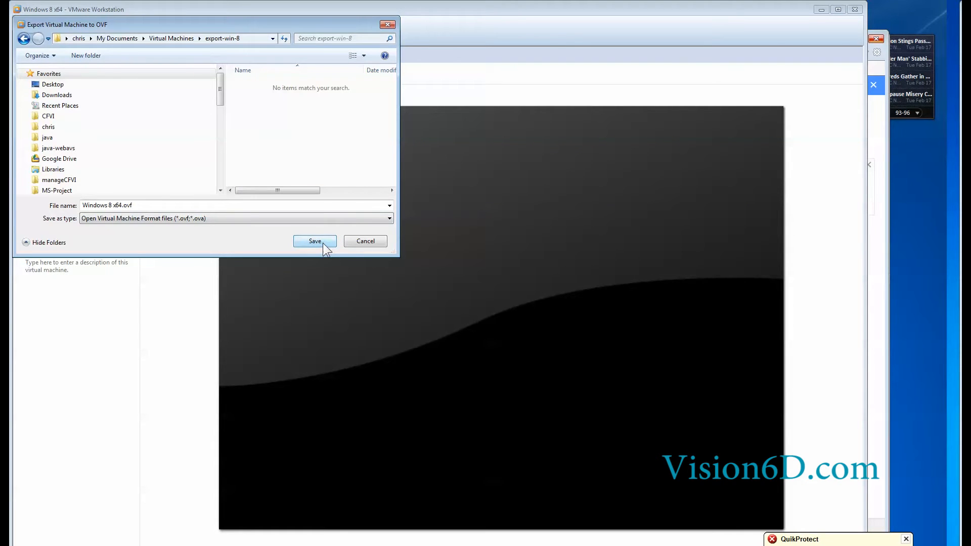
click(315, 241)
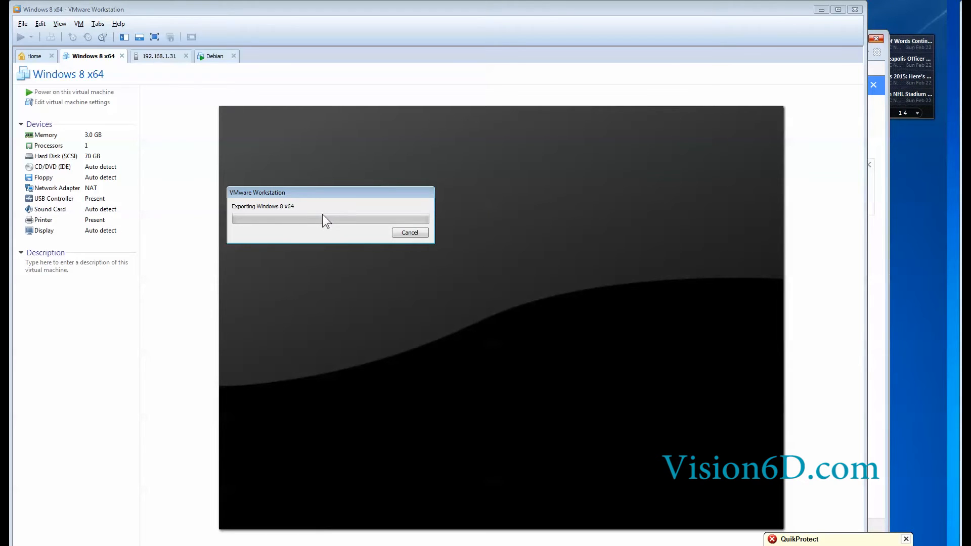
mouse_move(280, 199)
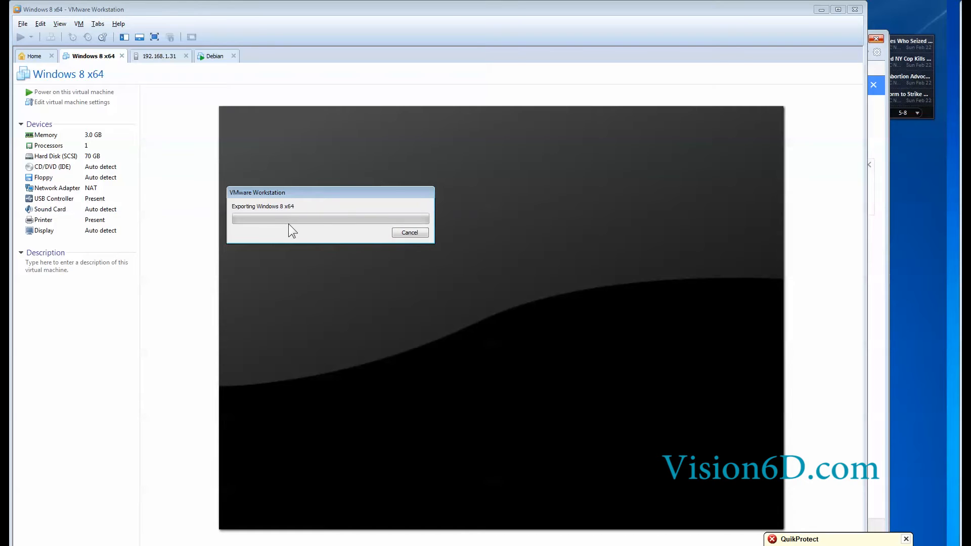
mouse_move(295, 233)
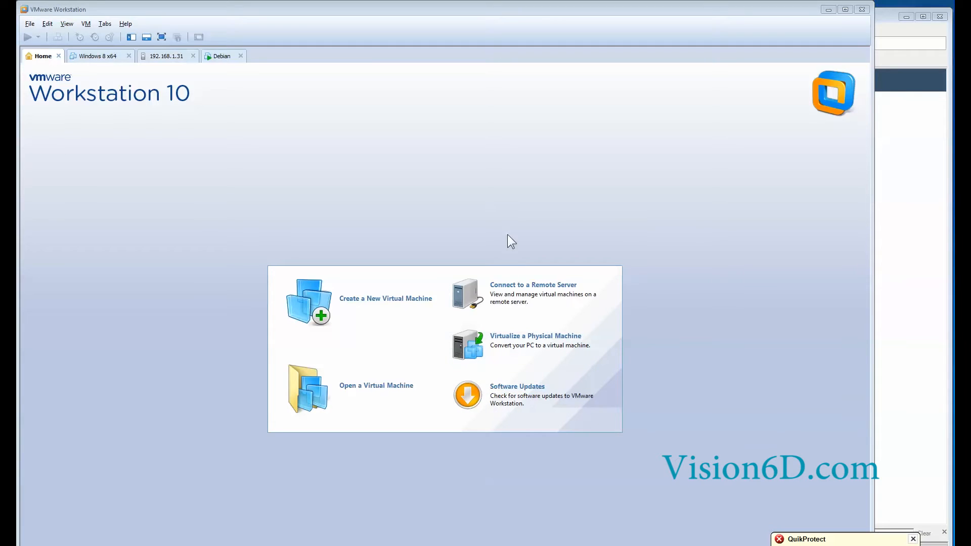
mouse_move(551, 238)
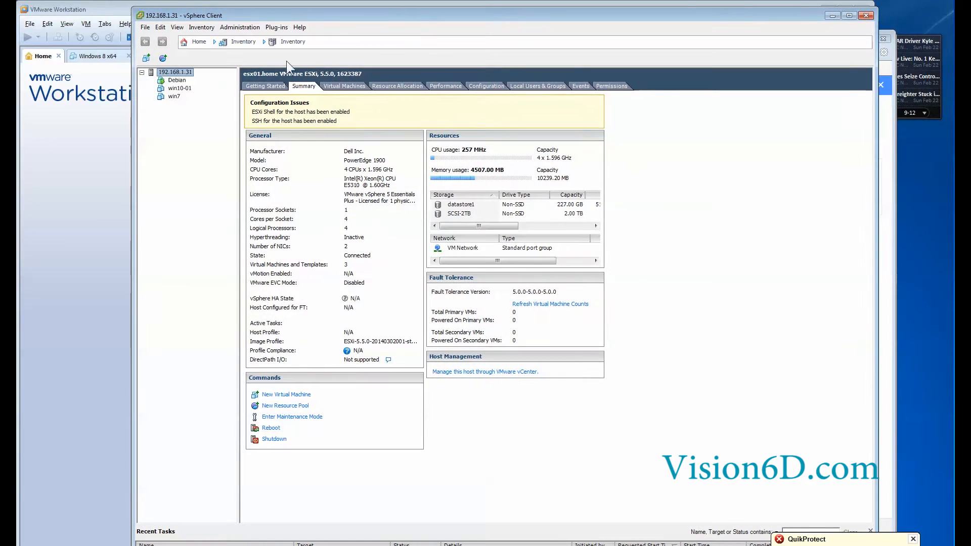
- Start Deploy OVF Template and select Windows 8 x64.ovf from the Virtual Machines folder
click(145, 27)
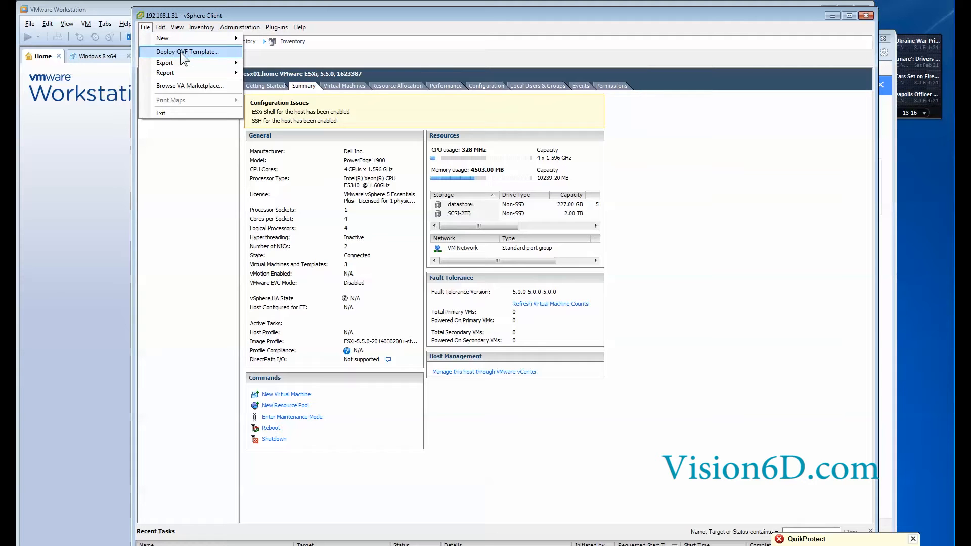
click(187, 52)
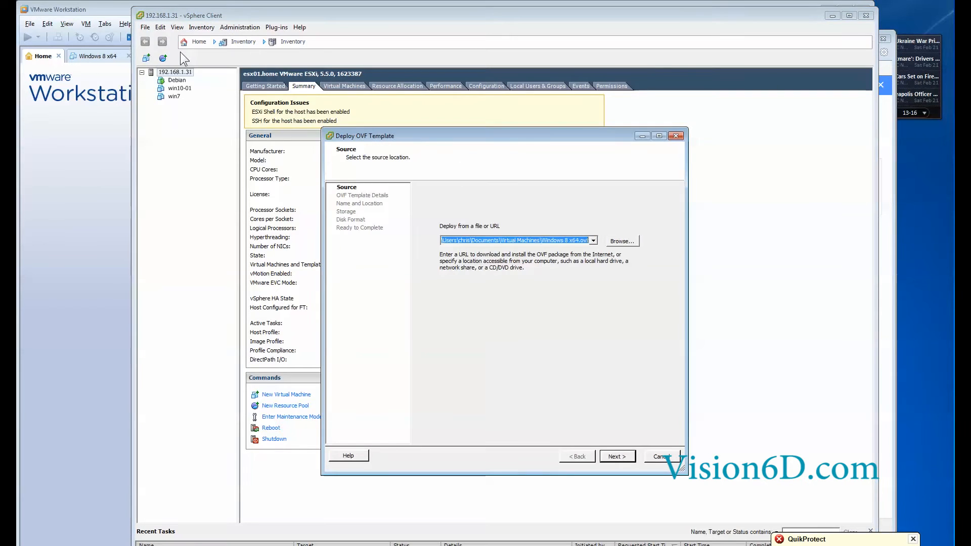
mouse_move(628, 248)
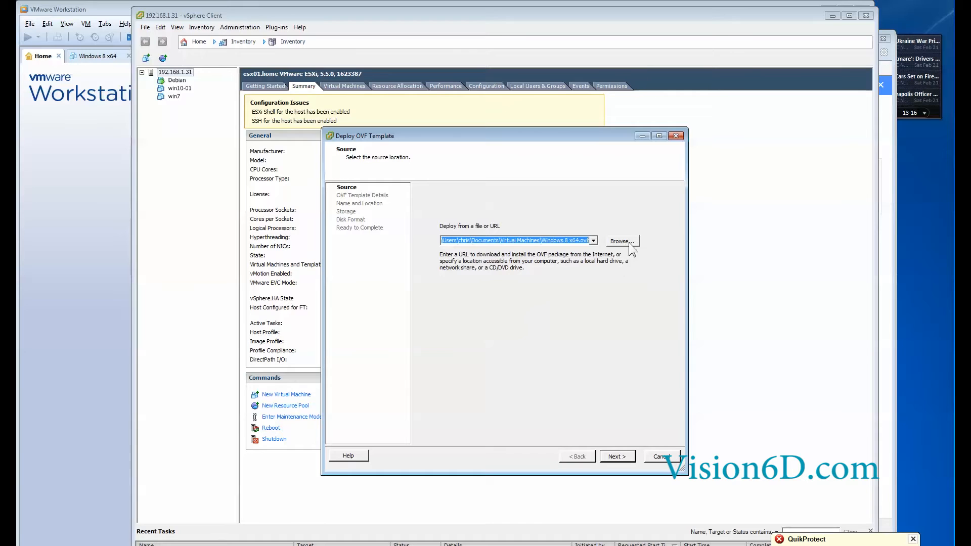
click(620, 241)
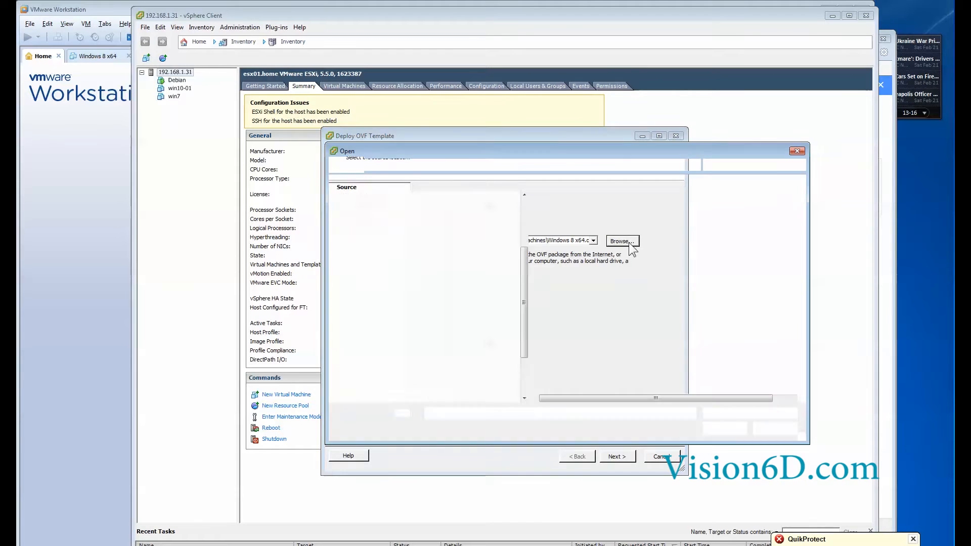
click(621, 241)
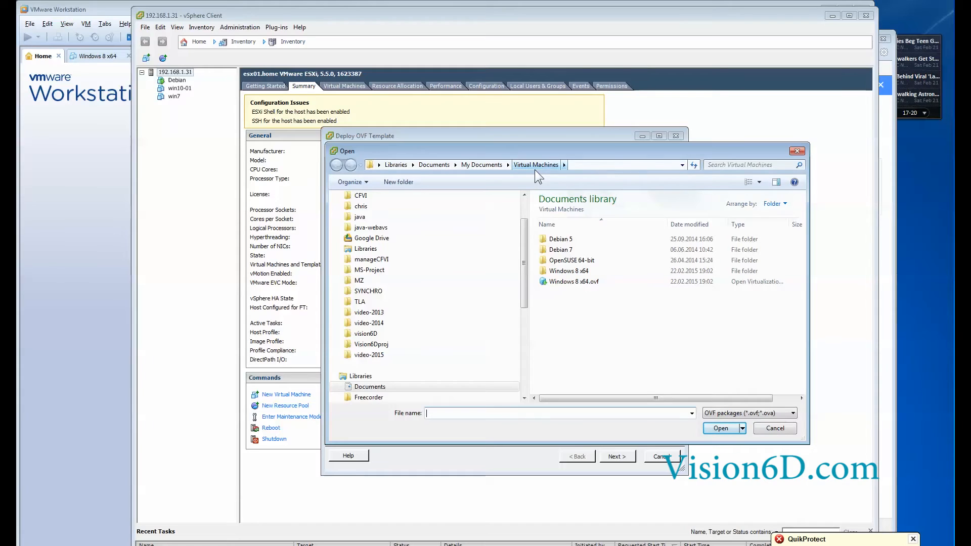
mouse_move(634, 294)
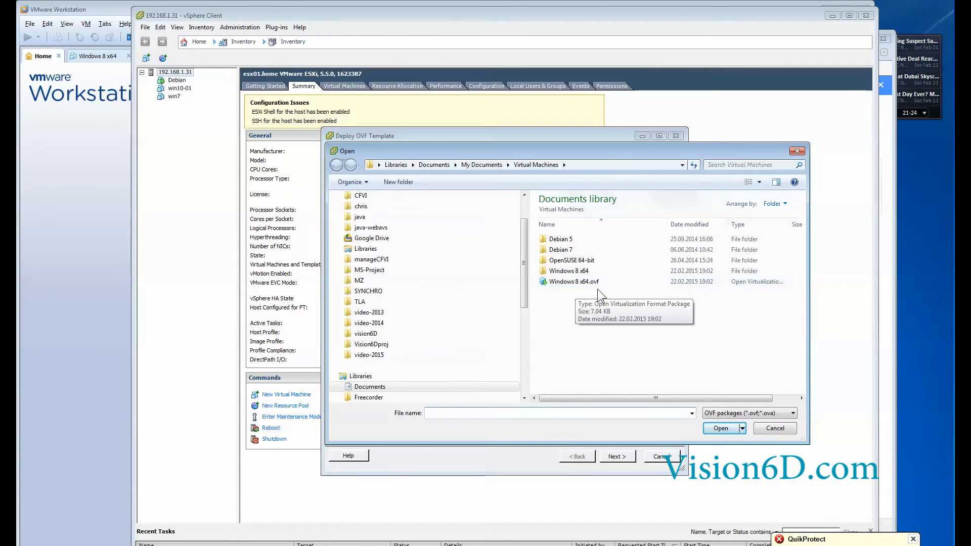
click(574, 282)
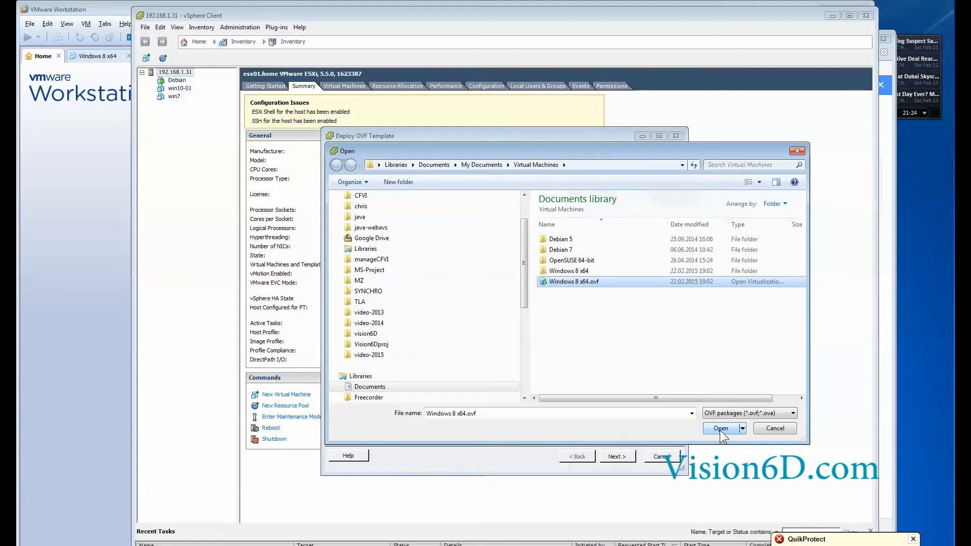
click(720, 428)
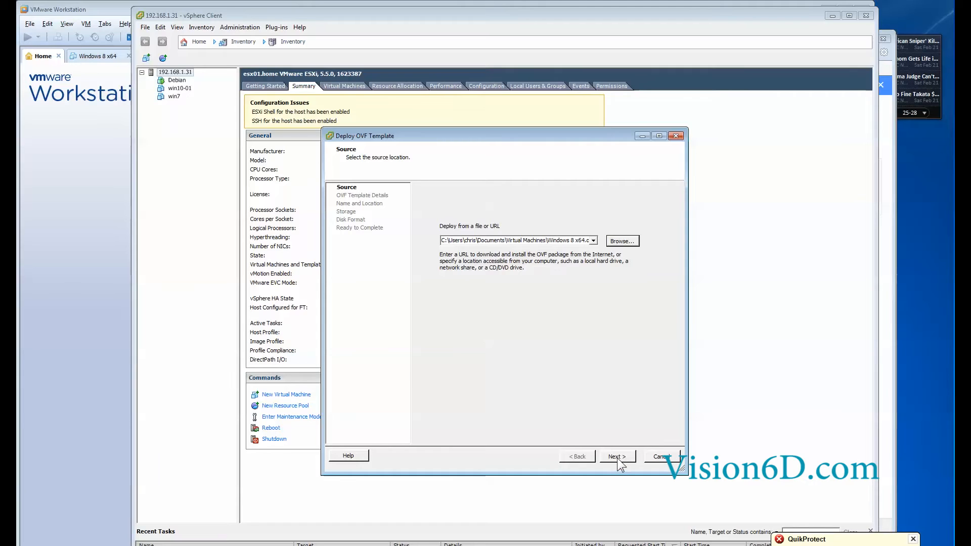
- Advance through template details and keep the name Windows 8 x64, reaching the storage step
click(616, 457)
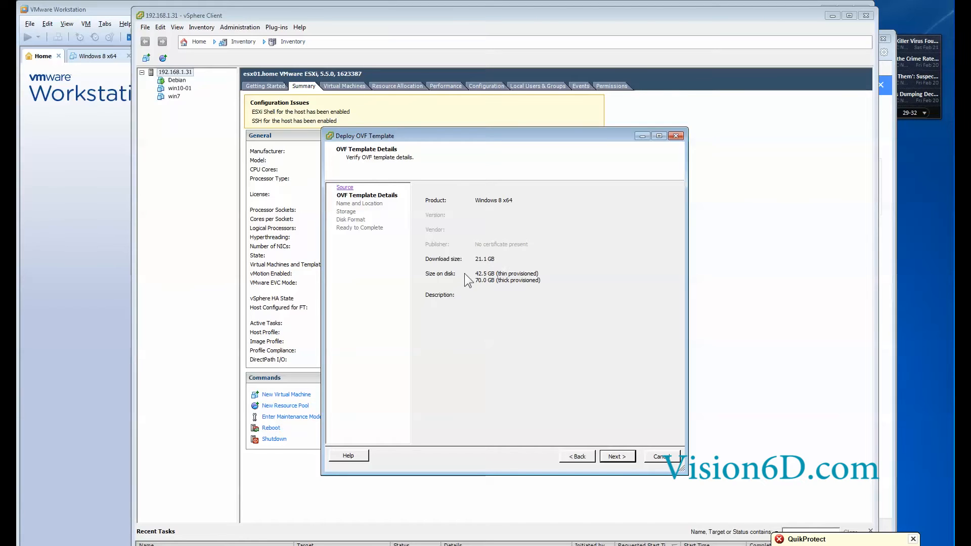
mouse_move(489, 284)
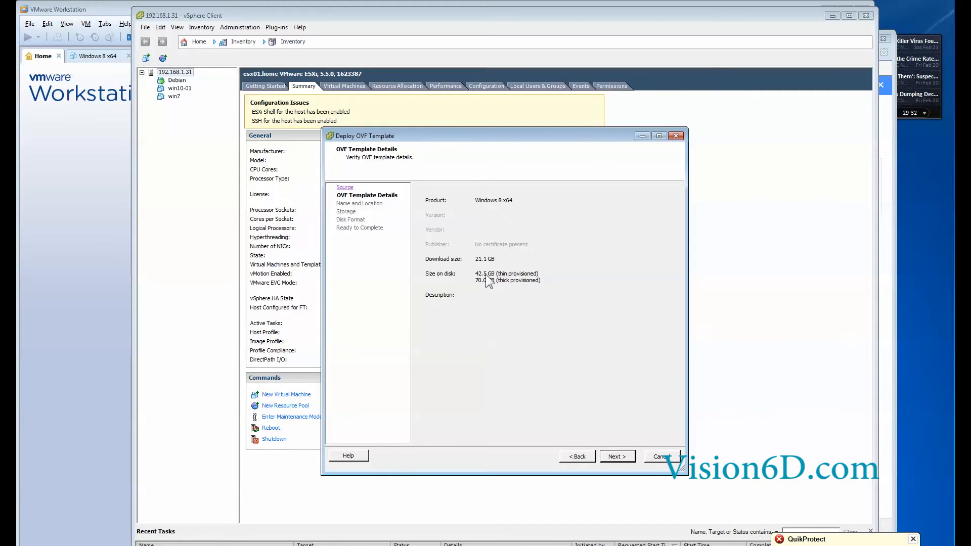
mouse_move(539, 282)
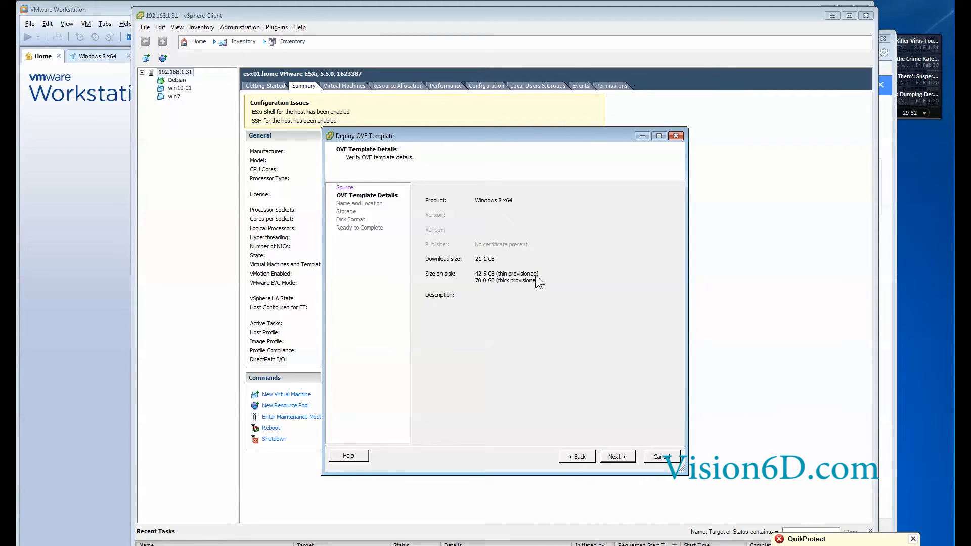
mouse_move(507, 289)
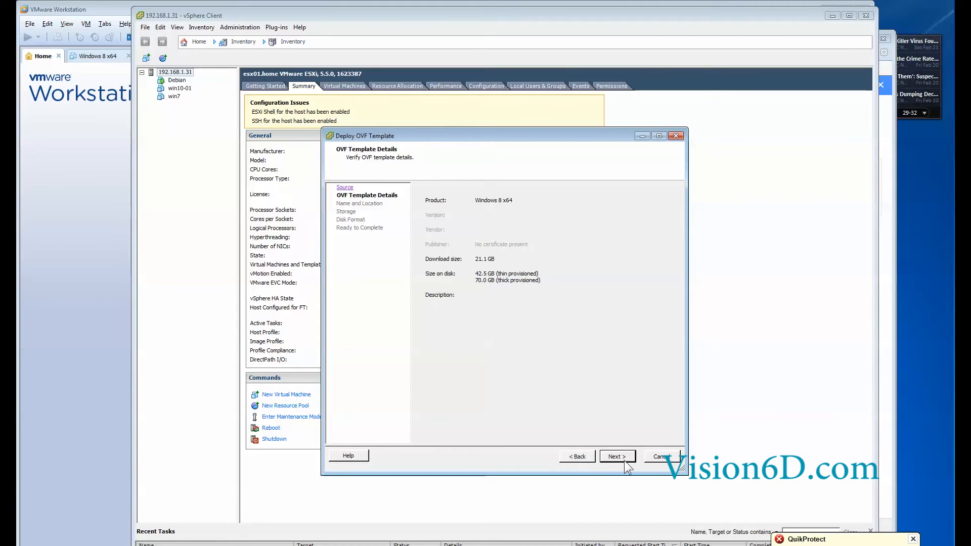
click(616, 456)
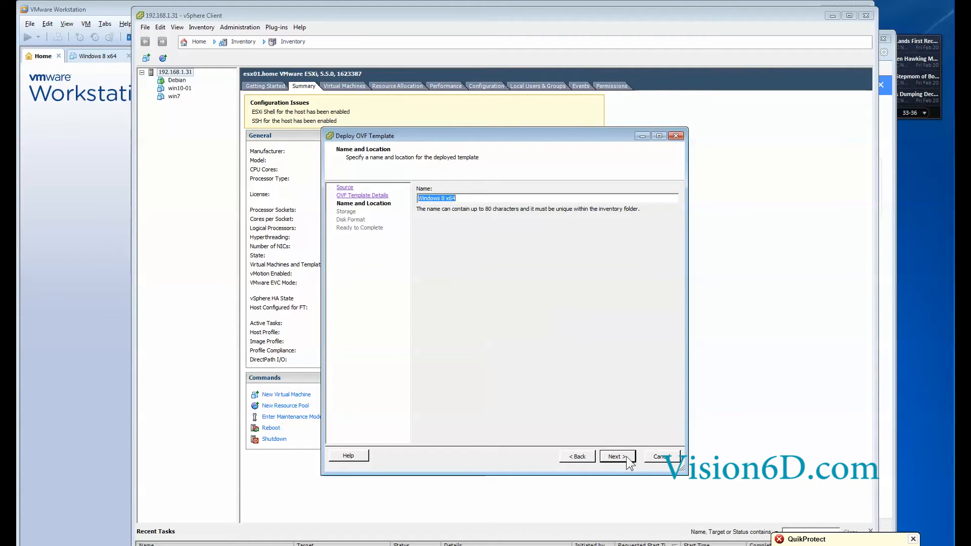
click(616, 457)
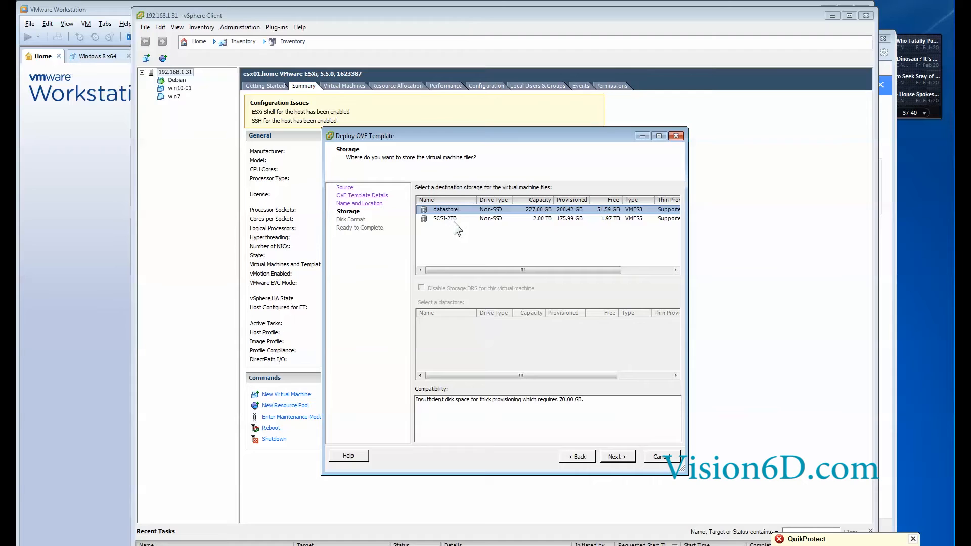
- Target the SCSI-2TB datastore with Thin Provision disks and reach the Ready to Complete summary
click(444, 218)
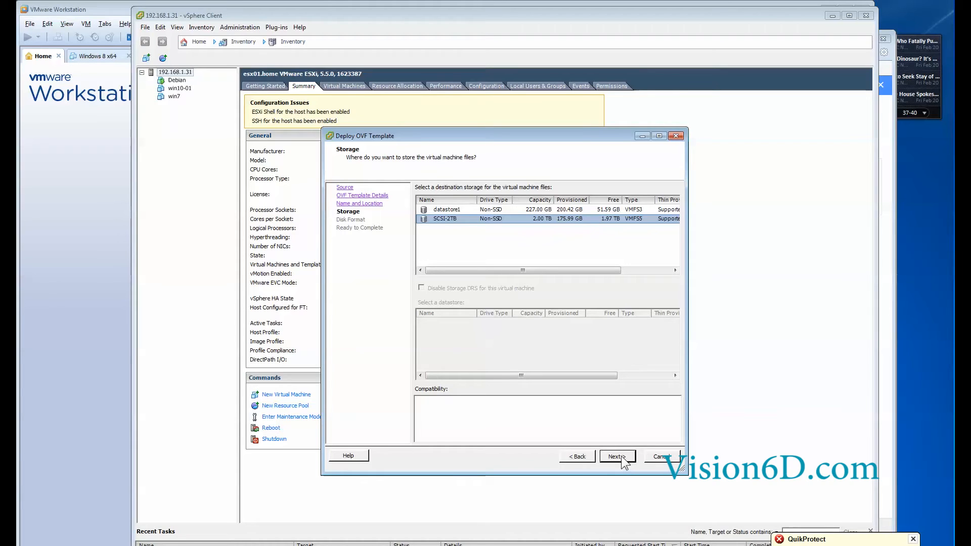
click(616, 456)
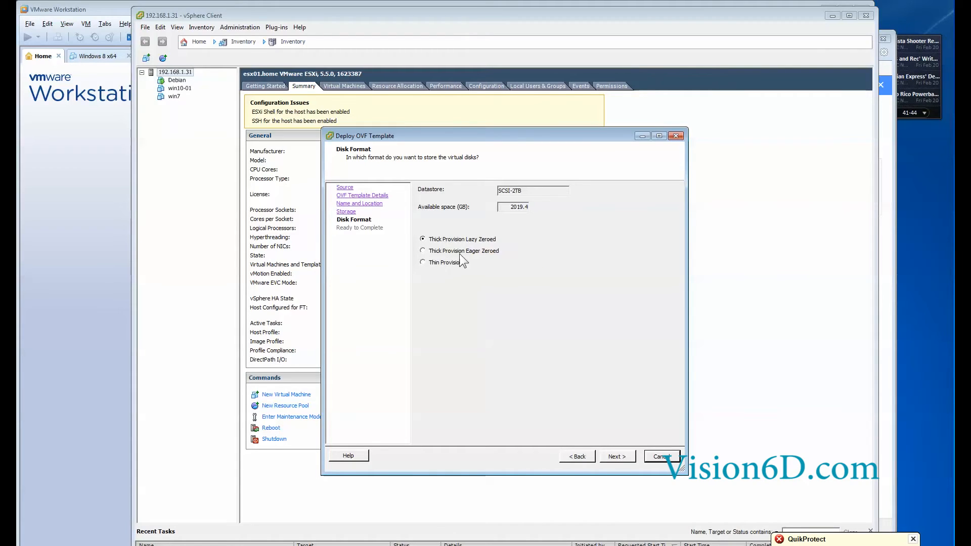
mouse_move(515, 278)
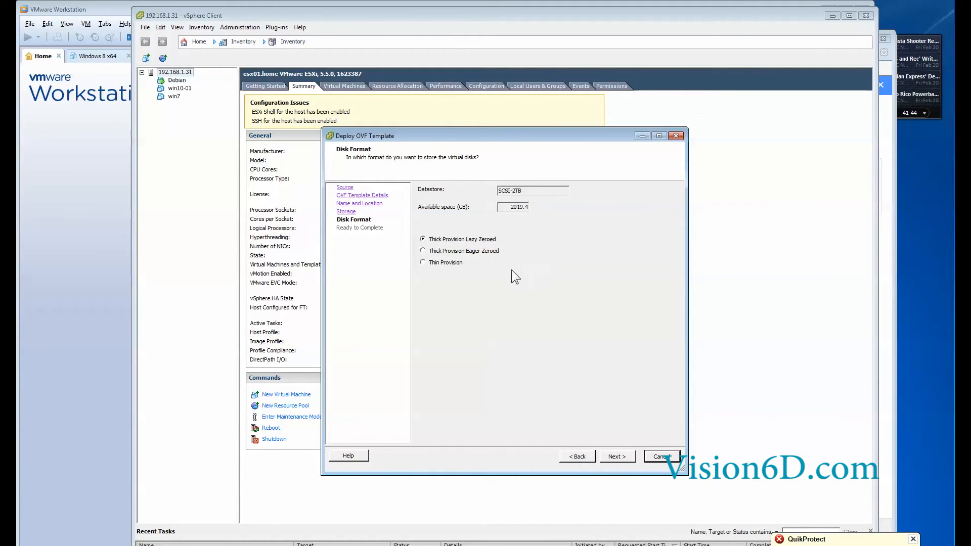
click(422, 262)
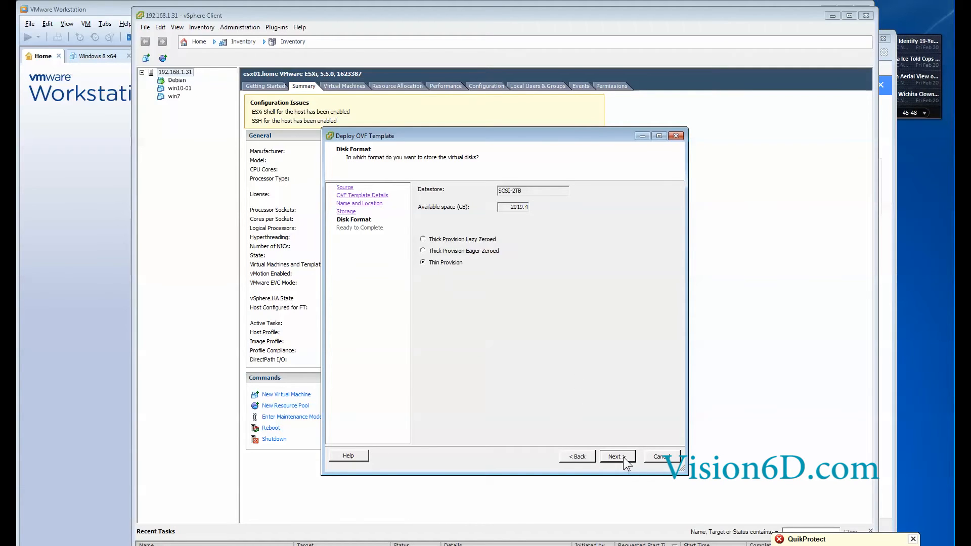
click(614, 456)
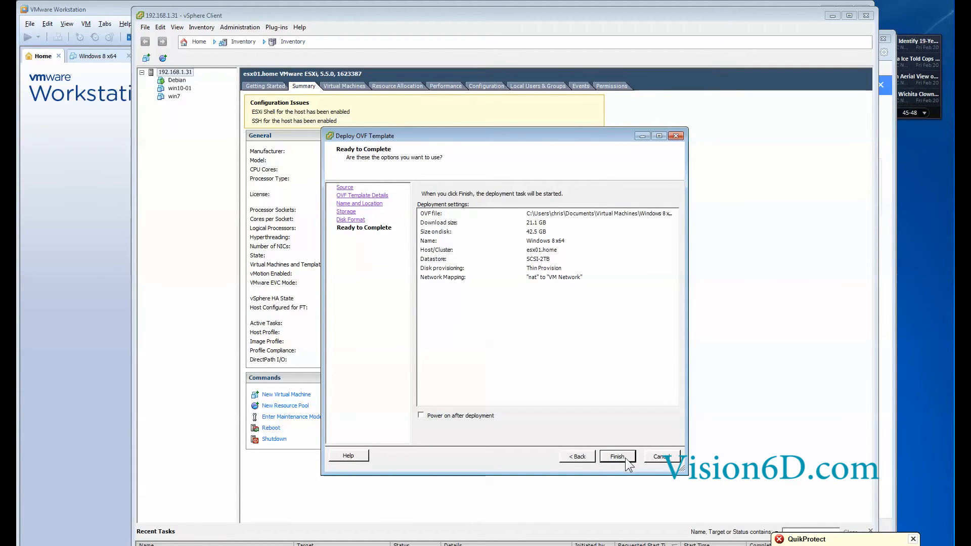
mouse_move(388, 195)
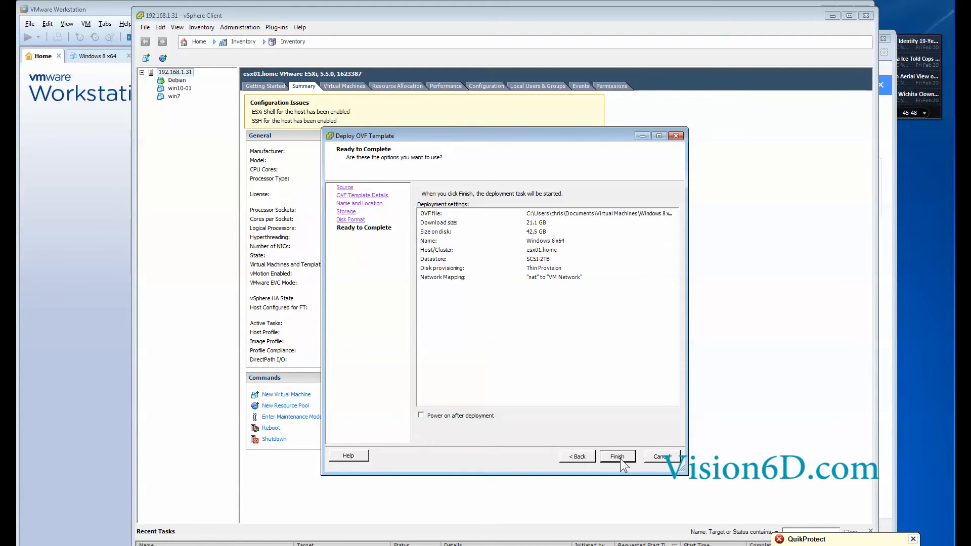
- Finish the wizard to start deploying Windows 8 x64 onto the ESXi host
click(617, 456)
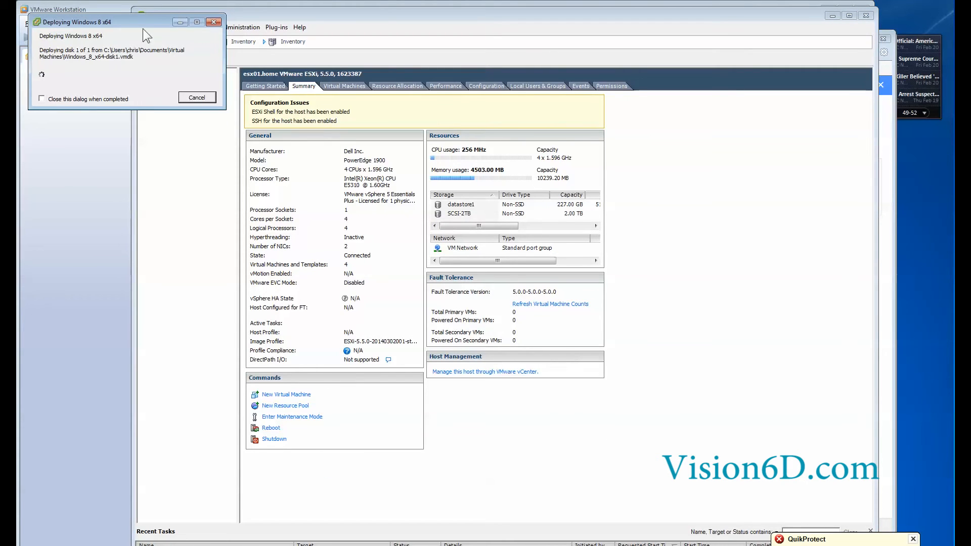
mouse_move(105, 32)
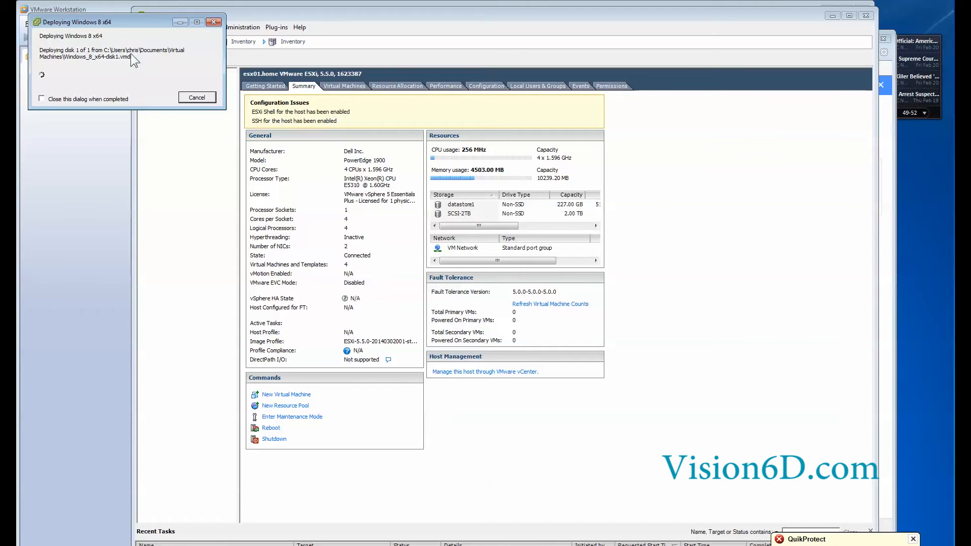
mouse_move(202, 78)
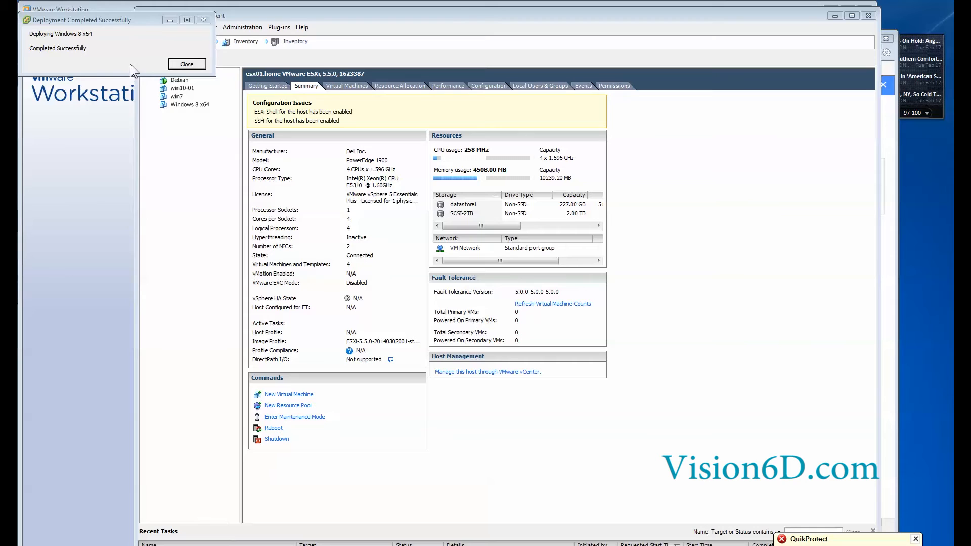
mouse_move(99, 23)
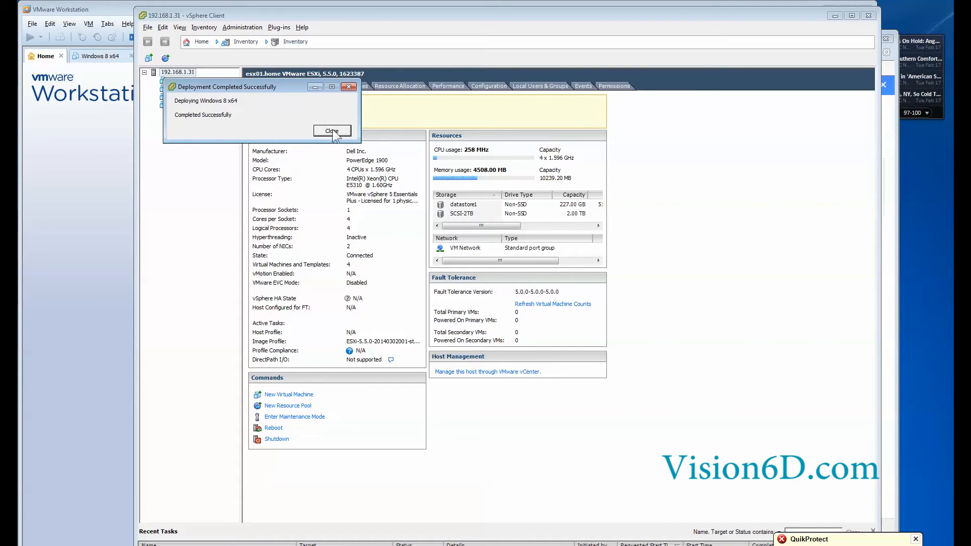
- Close the completion message, select Windows 8 x64 in the inventory and power it on
click(332, 131)
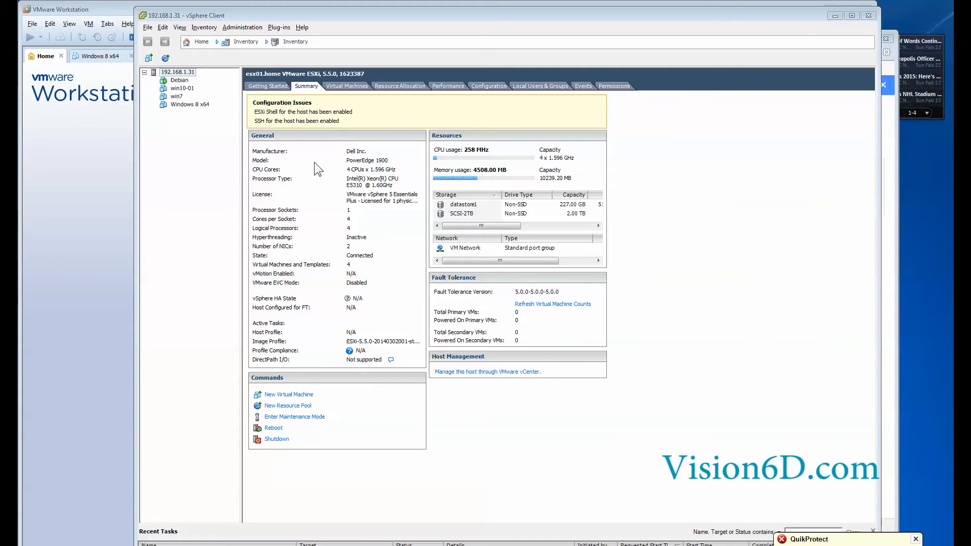
mouse_move(184, 109)
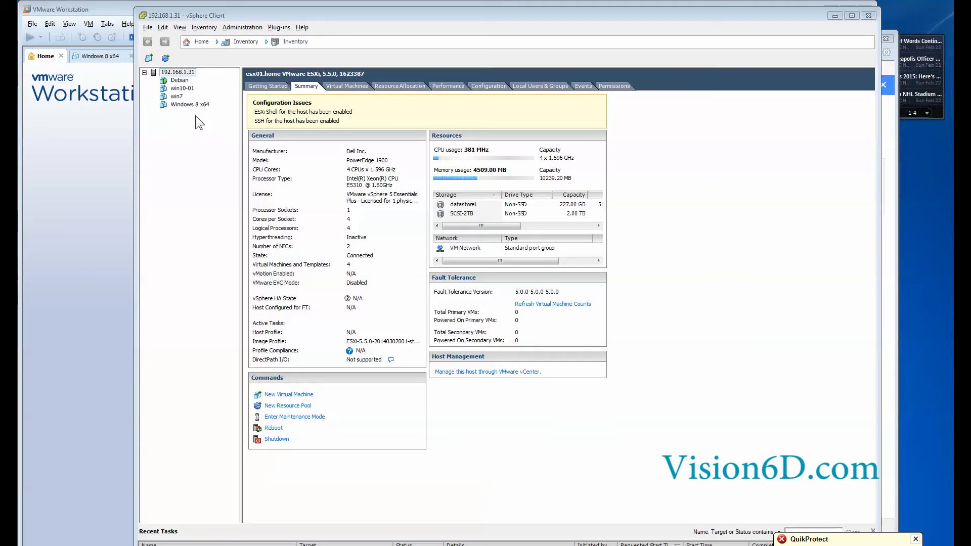
click(189, 105)
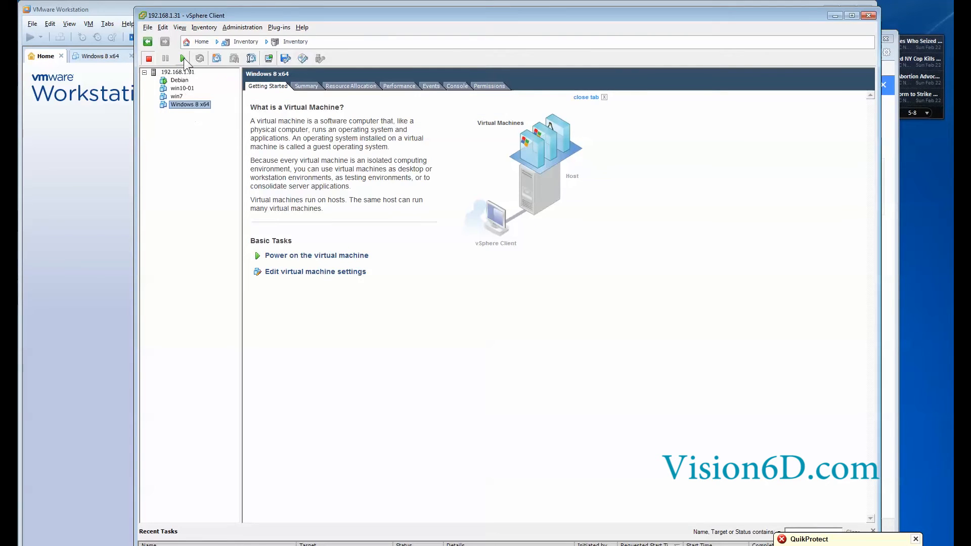
click(182, 58)
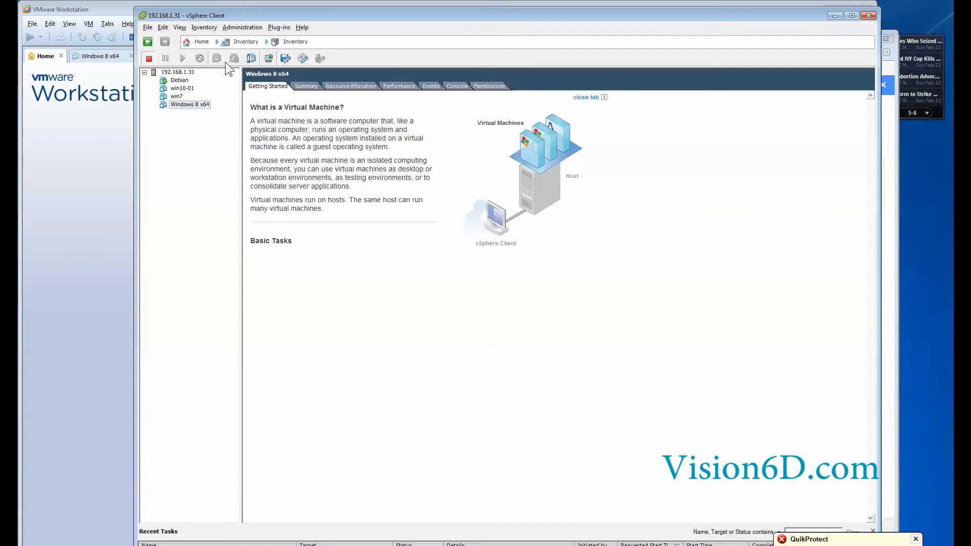
click(181, 58)
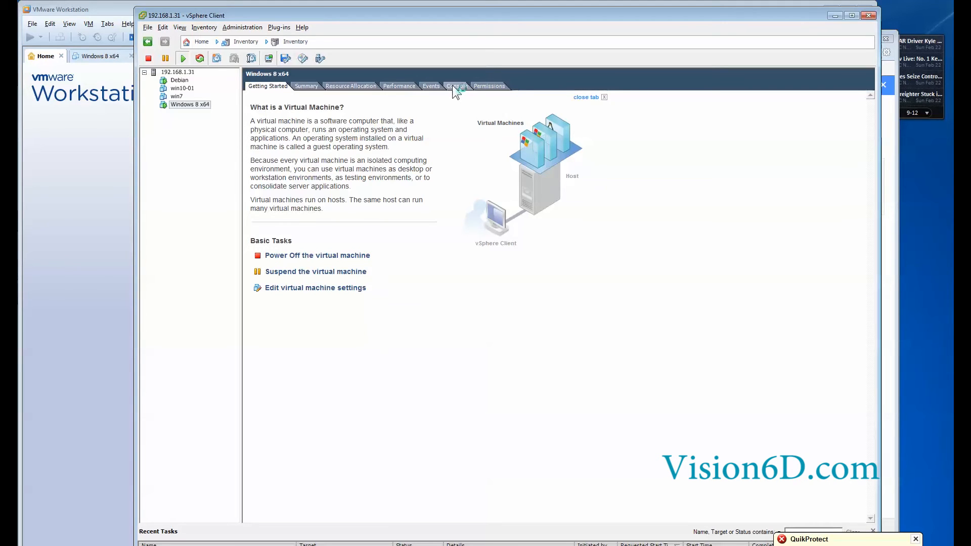
- Show the VM's console and enter the account password at the Windows 8 sign-in screen
click(456, 85)
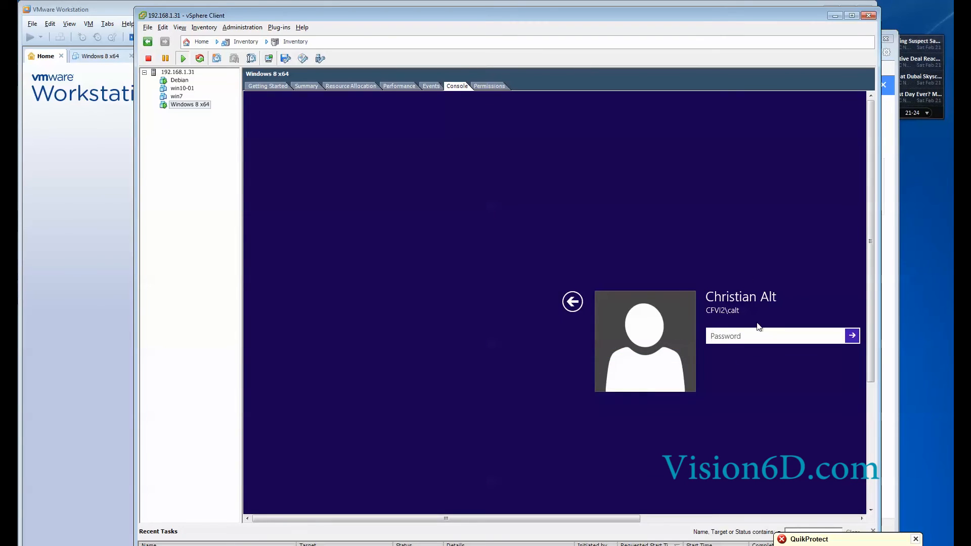
mouse_move(708, 309)
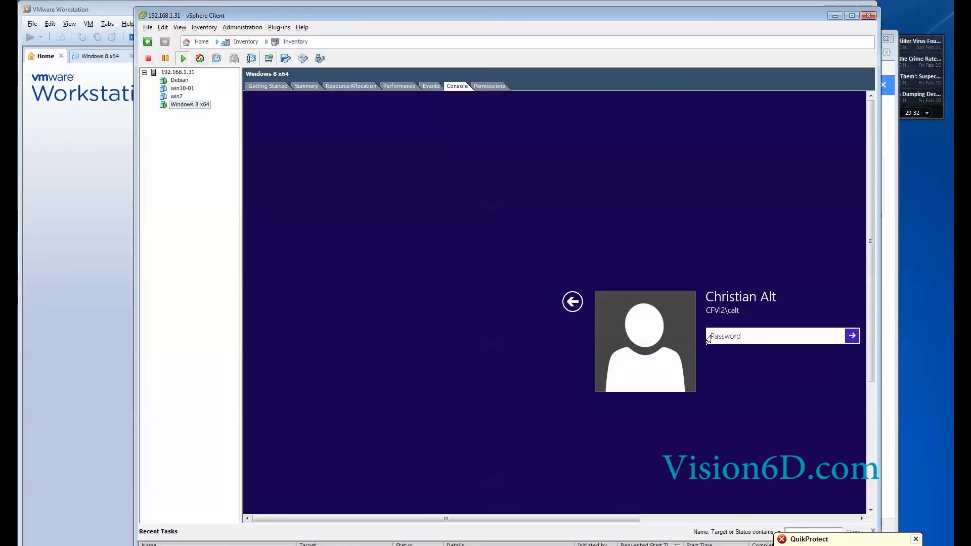
text(password)
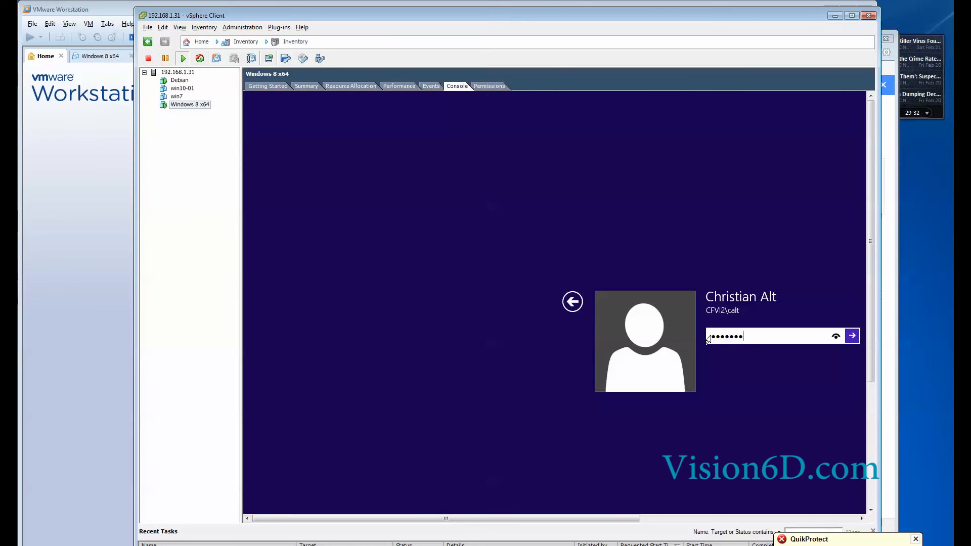
- Sign in to Windows 8 and go from the Start screen to the Desktop tile
click(851, 336)
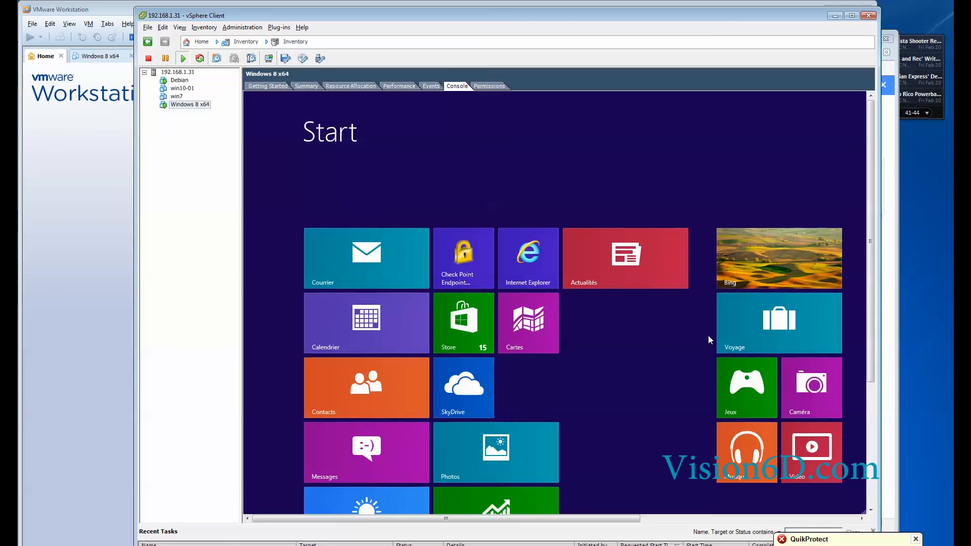
mouse_move(443, 217)
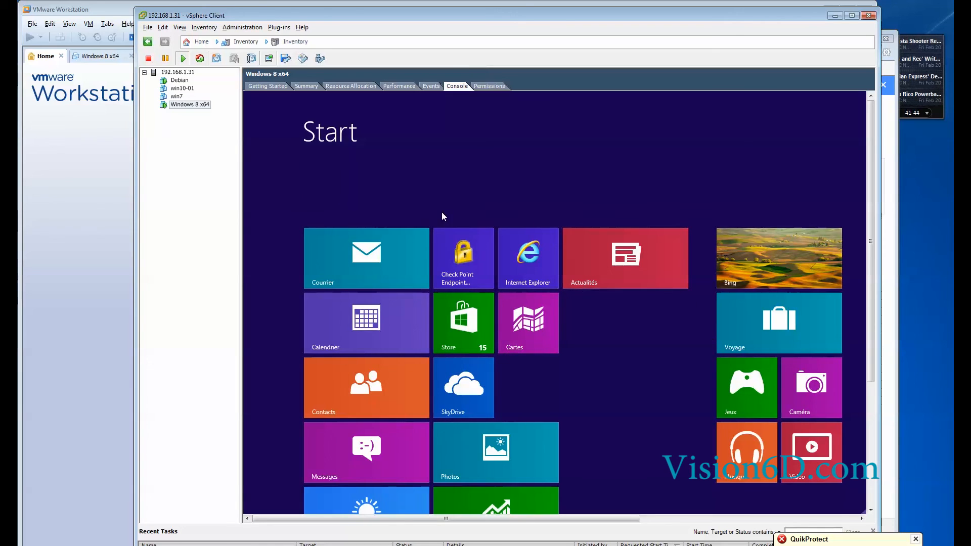
mouse_move(569, 335)
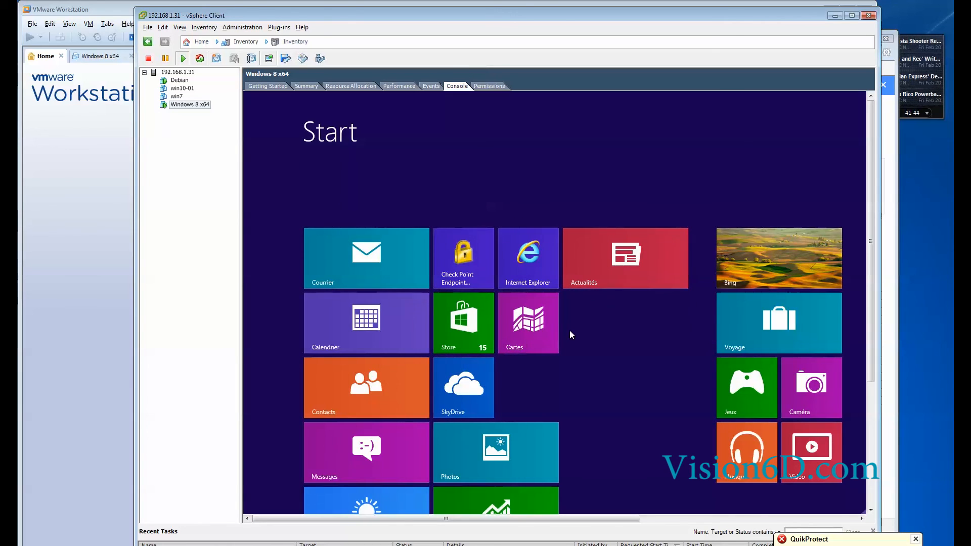
mouse_move(583, 332)
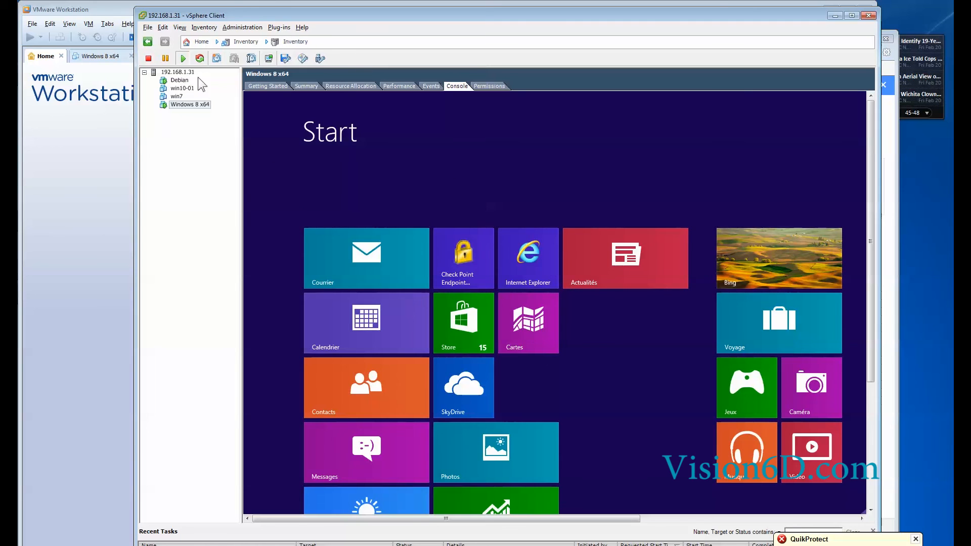
mouse_move(157, 93)
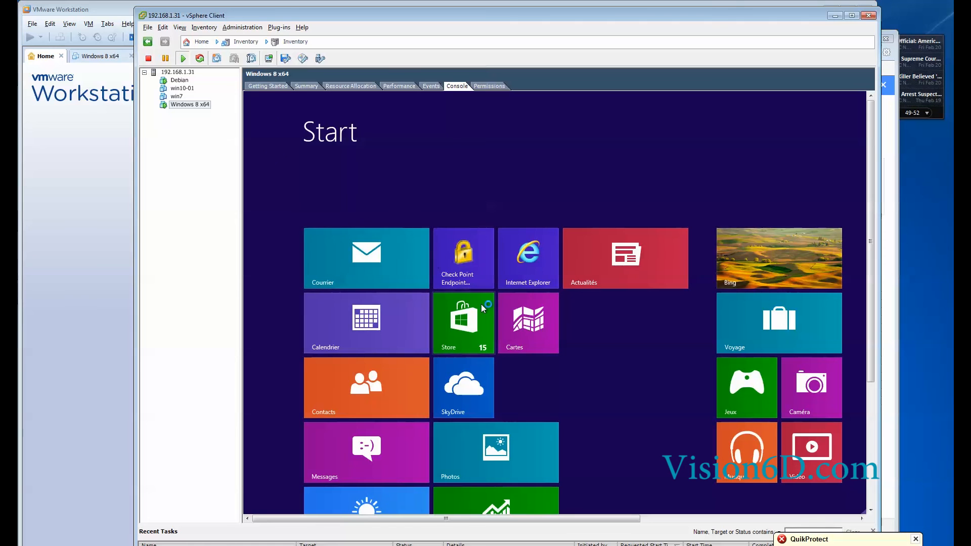
mouse_move(795, 311)
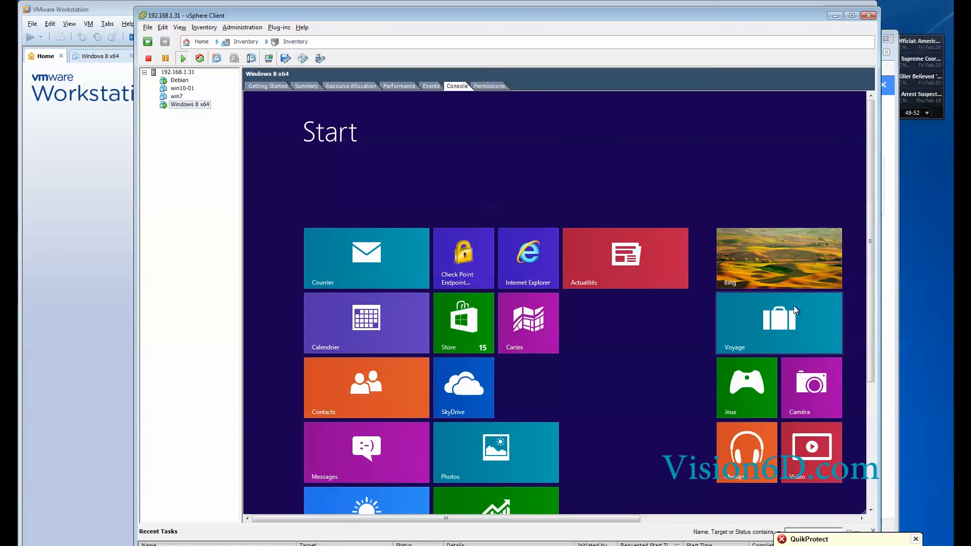
scroll(down, 3)
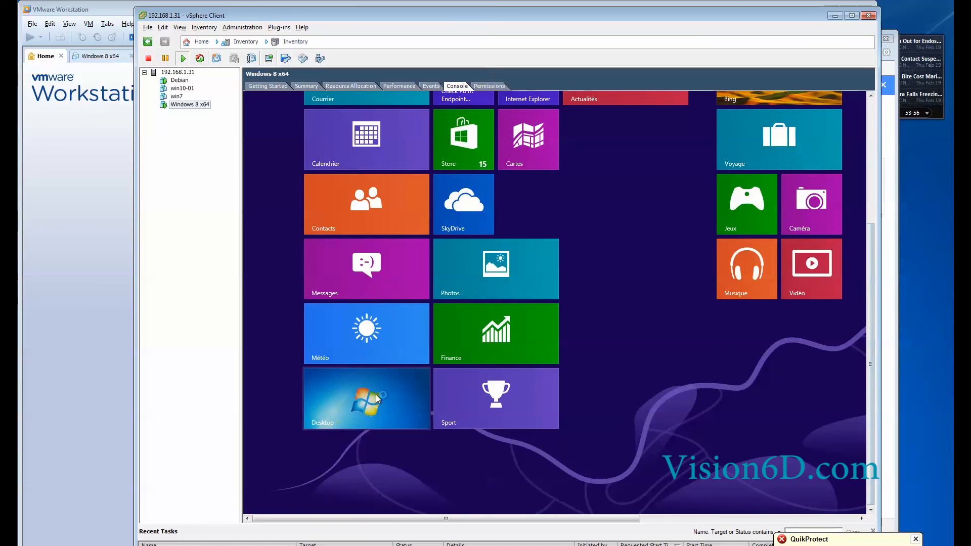
click(366, 398)
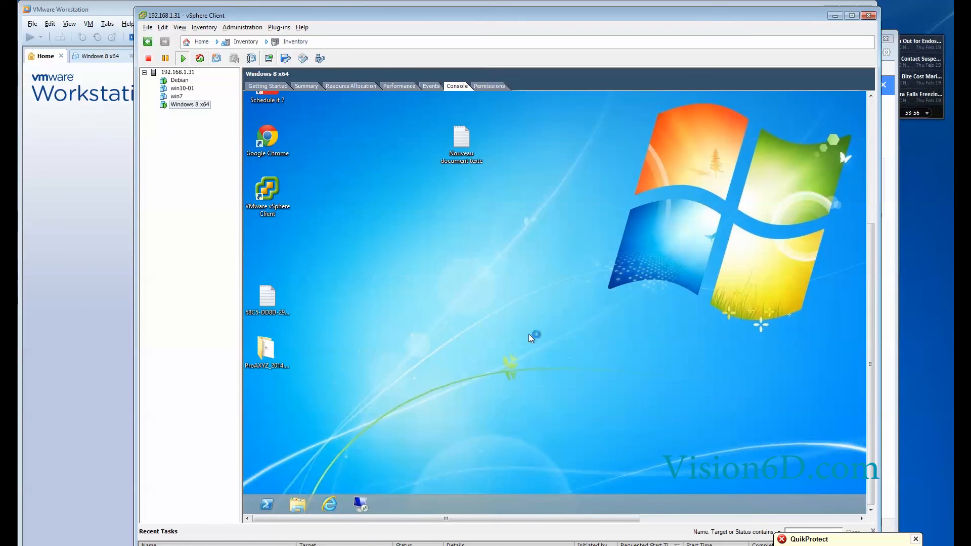
mouse_move(461, 379)
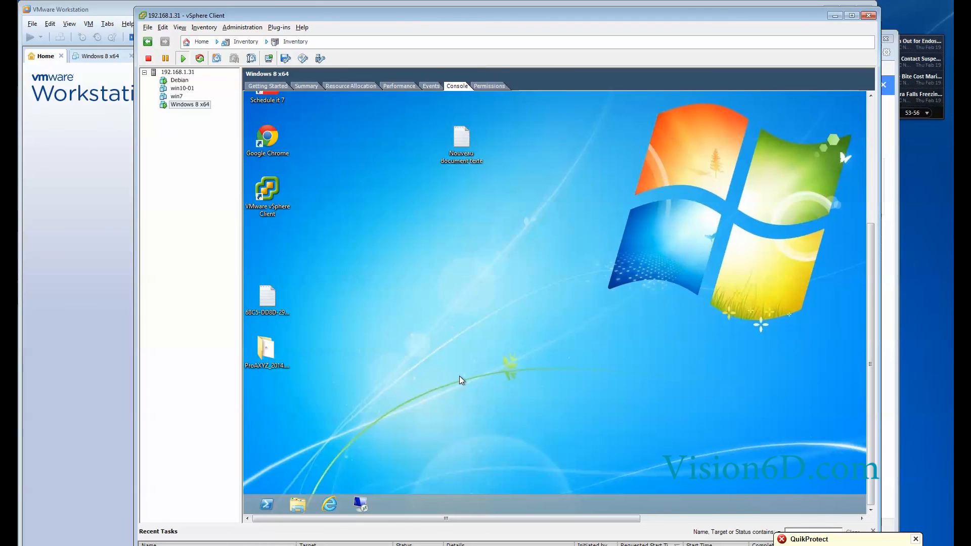
mouse_move(782, 148)
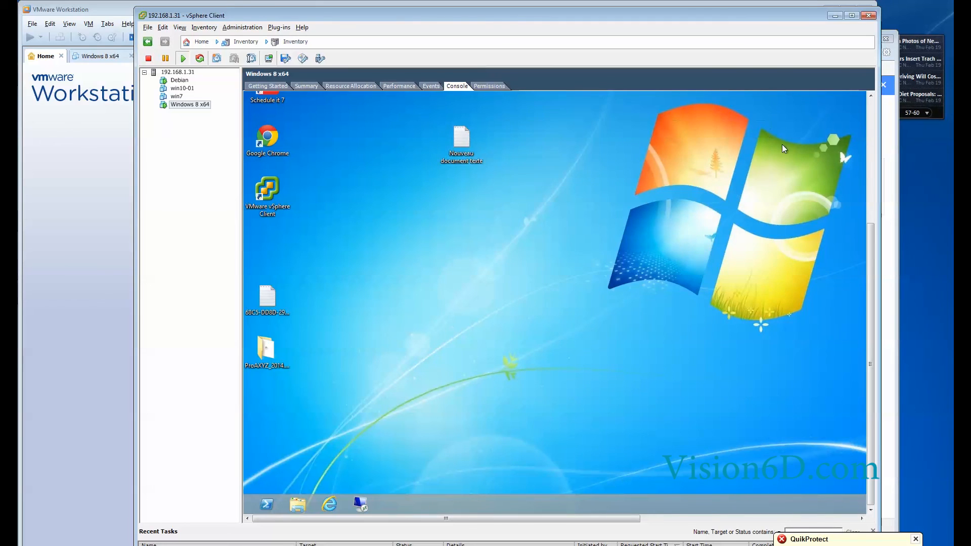
mouse_move(787, 178)
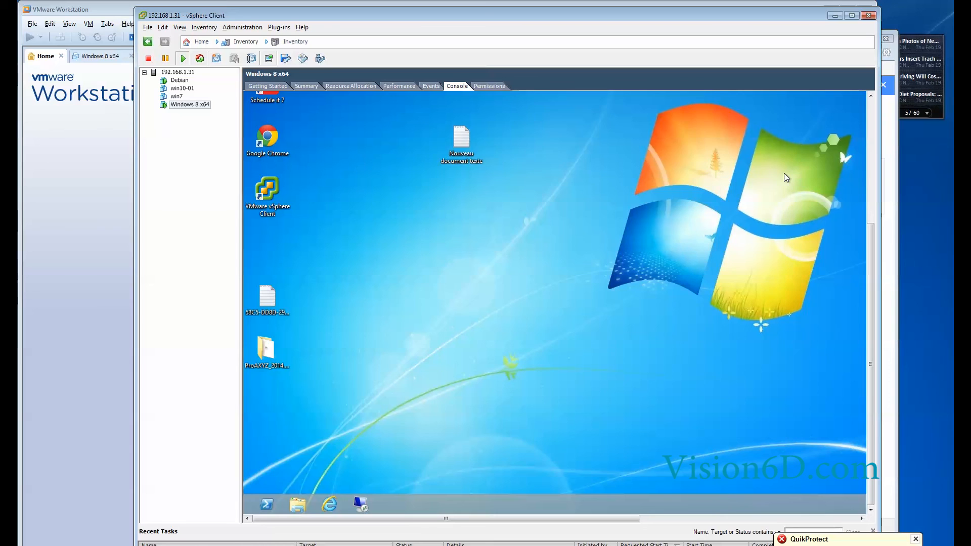